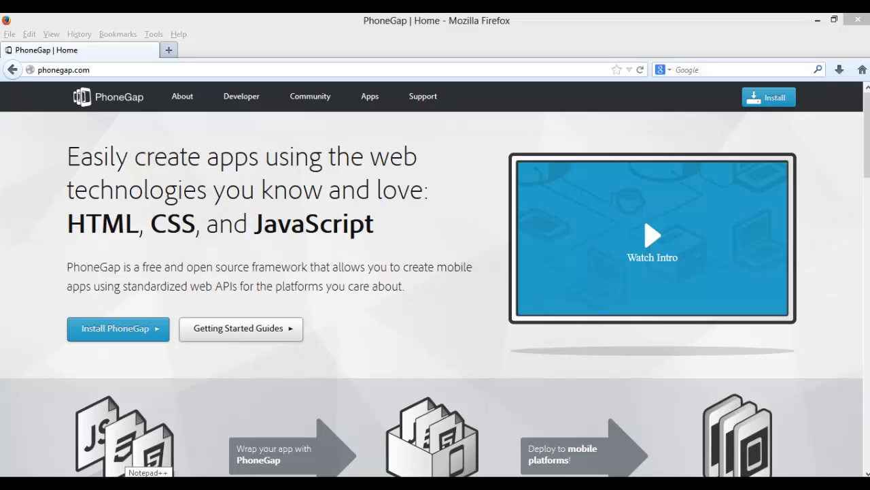
pyautogui.moveTo(340, 393)
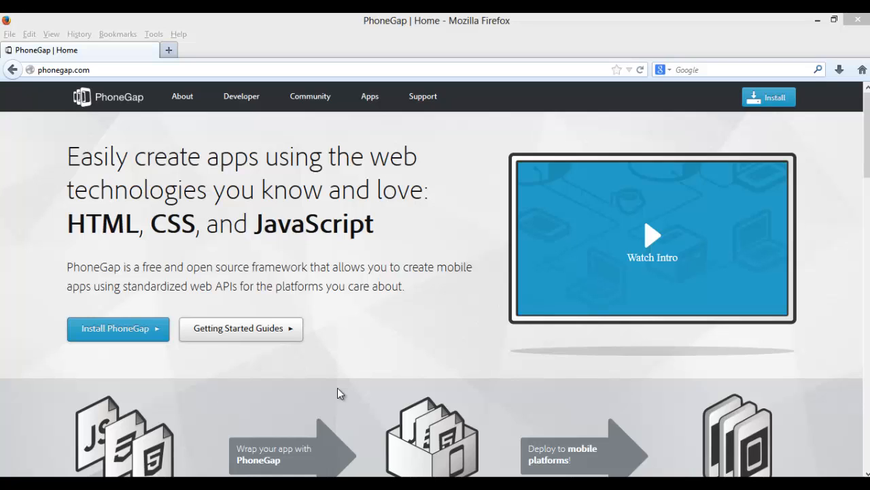
pyautogui.moveTo(349, 380)
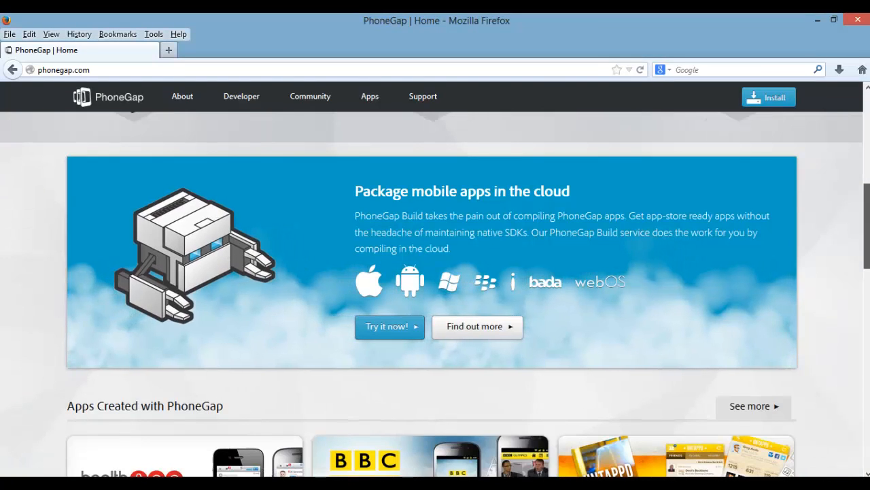
# Step: Scroll through the Firefox pages while bringing up the Node.js home page
pyautogui.scroll(-3)
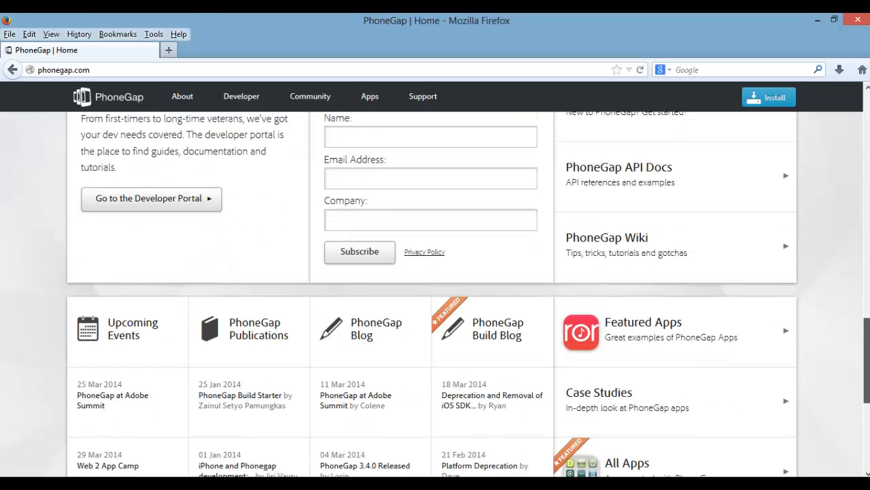
pyautogui.scroll(3)
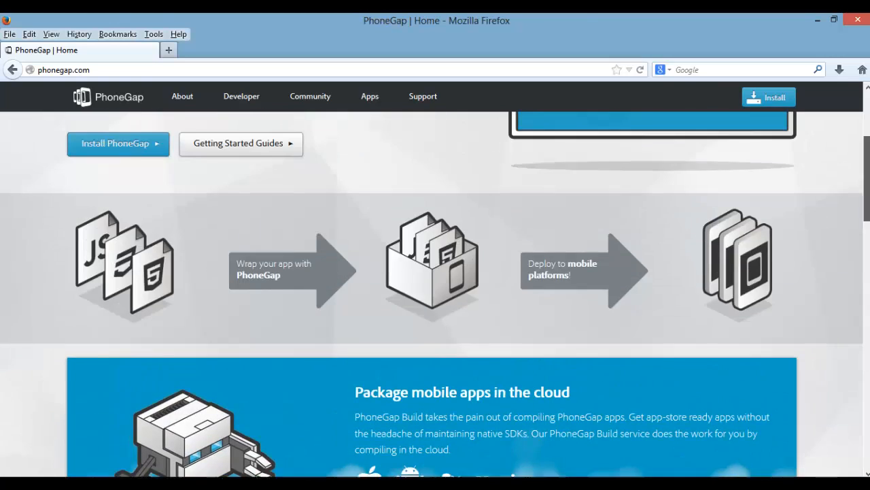
pyautogui.scroll(3)
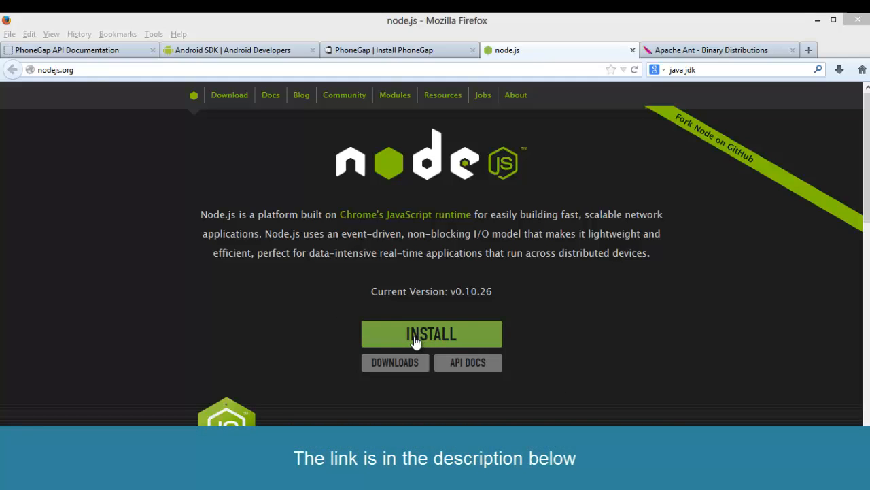
# Step: Download the Node.js installer, then switch to the Android SDK download tab
pyautogui.click(431, 333)
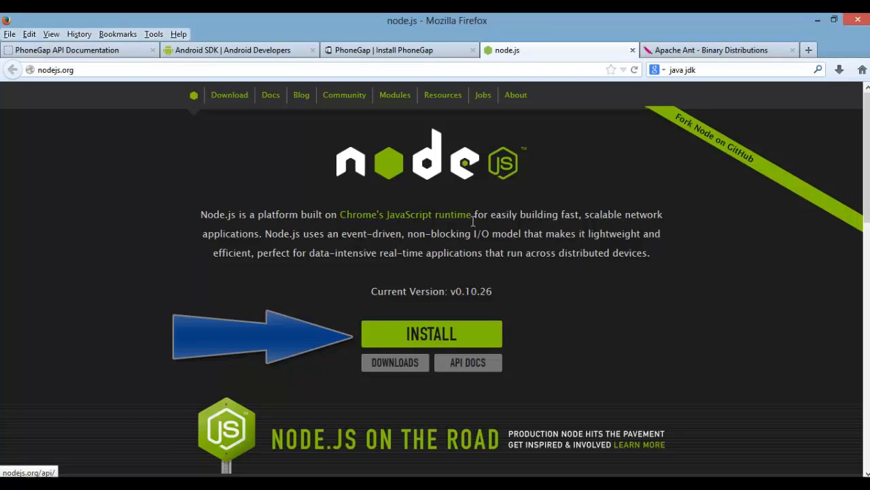
pyautogui.click(239, 50)
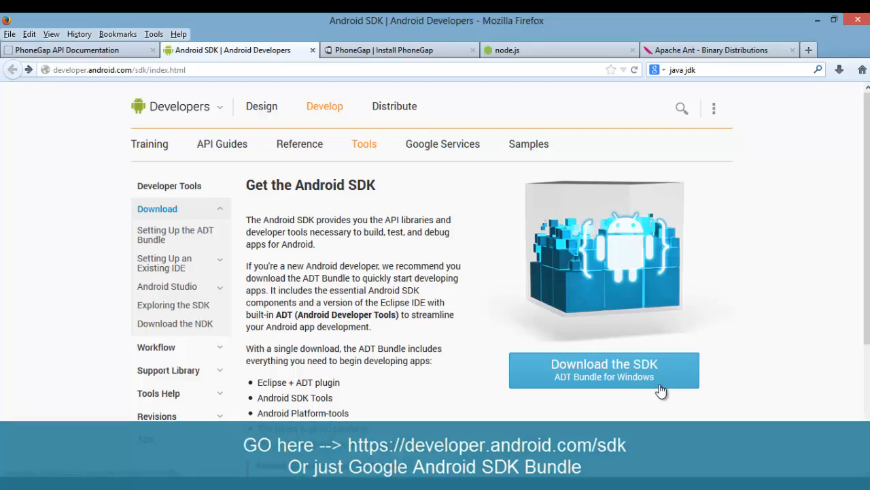
# Step: Download the ADT Bundle, then apache-ant-1.9.3-bin.zip from the Ant Current Release section
pyautogui.click(721, 50)
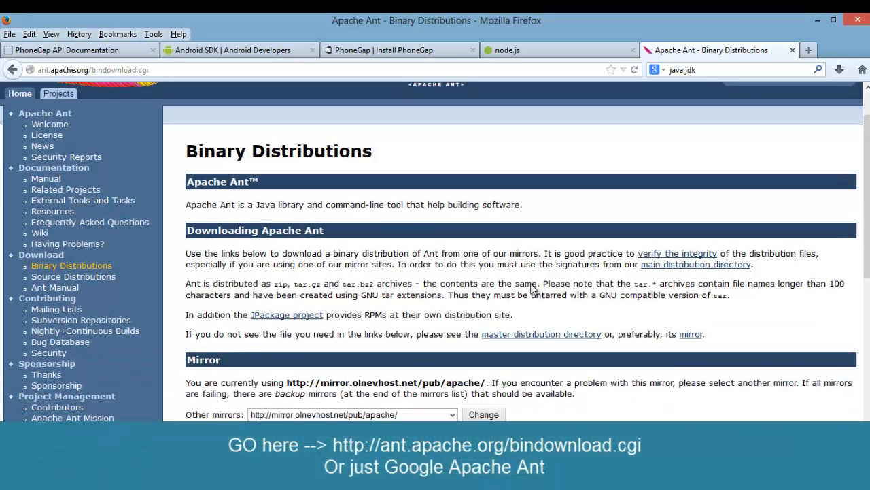
pyautogui.scroll(-3)
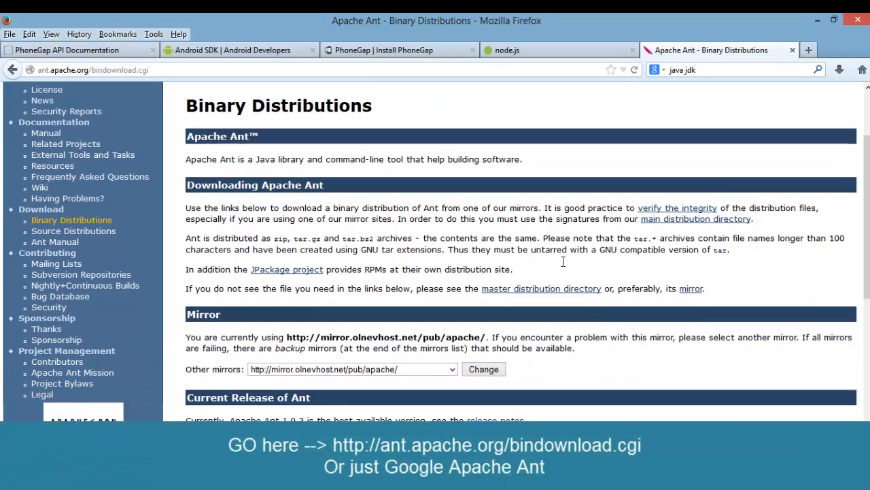
pyautogui.scroll(-3)
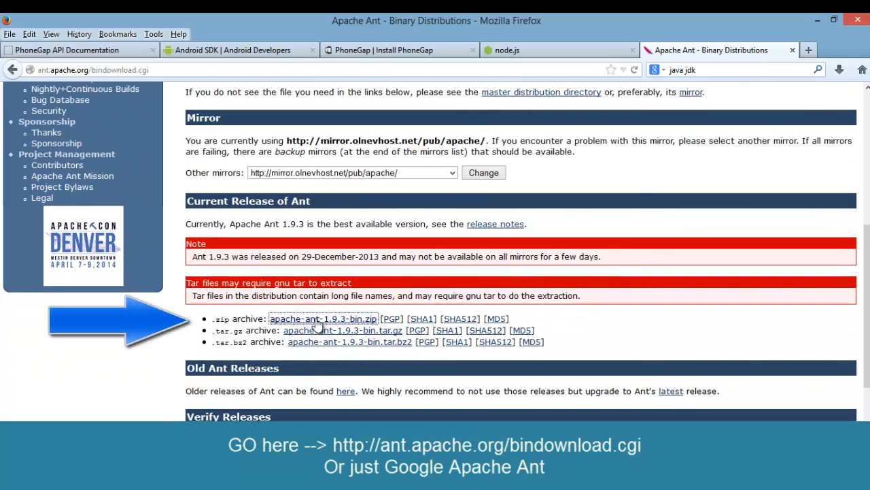
pyautogui.click(324, 318)
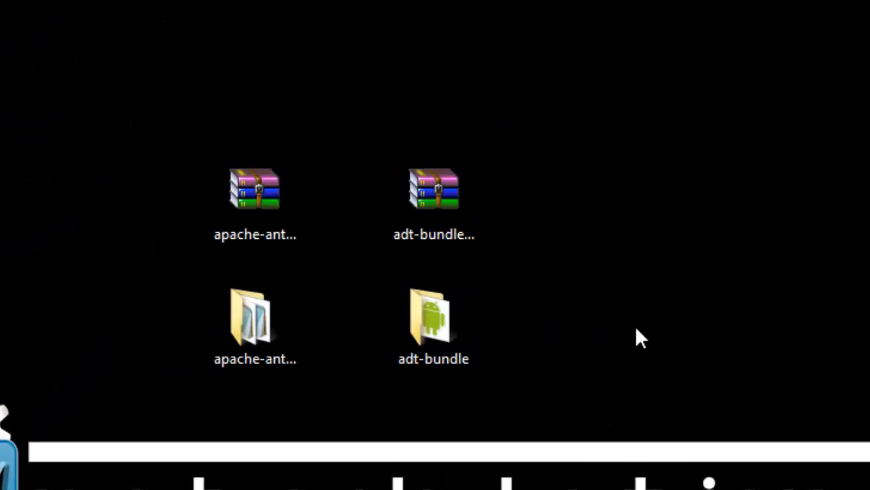
pyautogui.moveTo(228, 404)
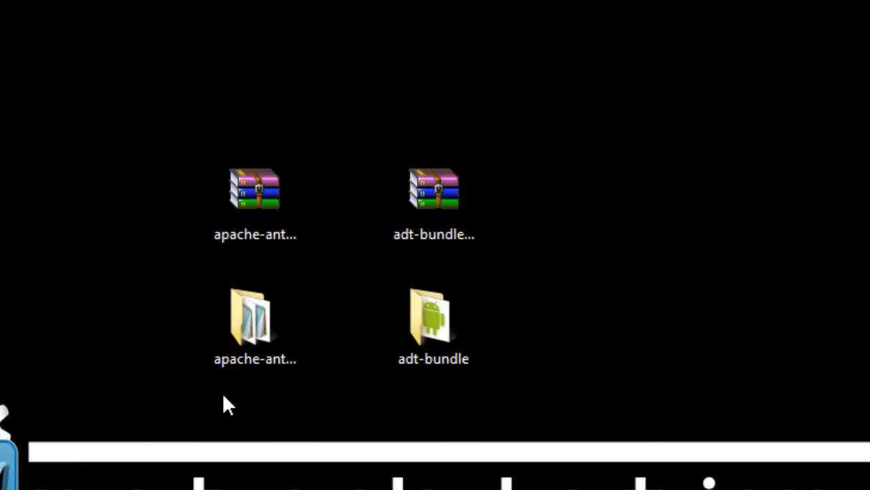
# Step: Check the extracted apache-ant-1.9.3 and adt-bundle folders, then open File Explorer
pyautogui.click(255, 320)
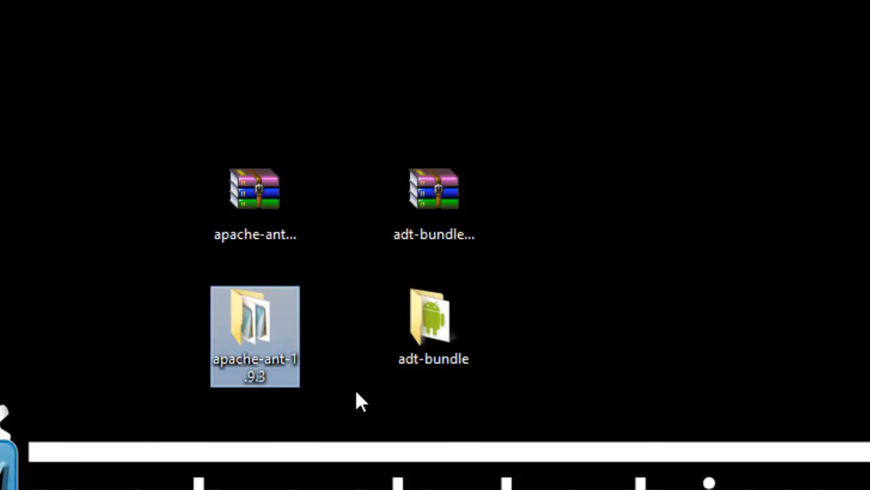
pyautogui.click(434, 320)
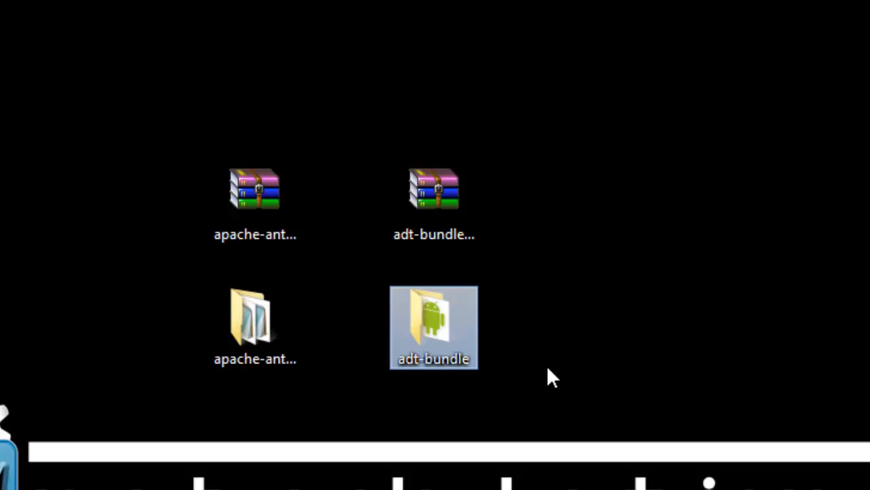
pyautogui.click(551, 377)
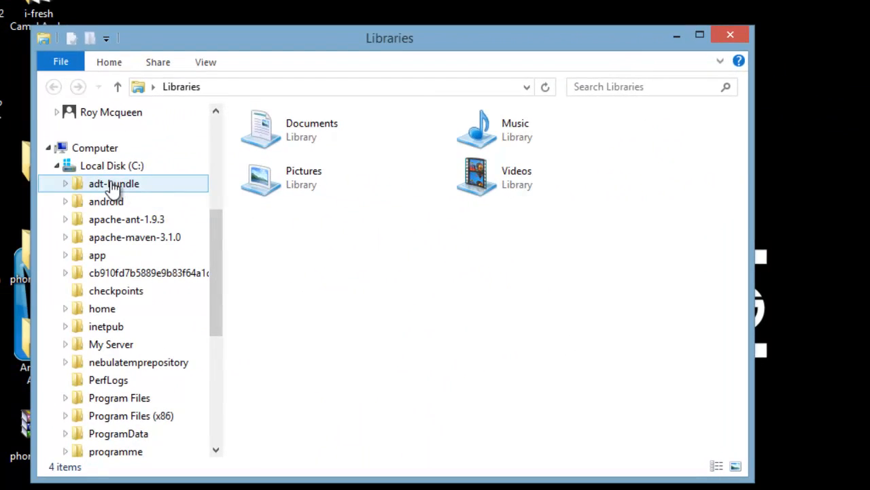
# Step: Open C:\adt-bundle and launch SDK Manager.exe from the sdk folder
pyautogui.doubleClick(114, 184)
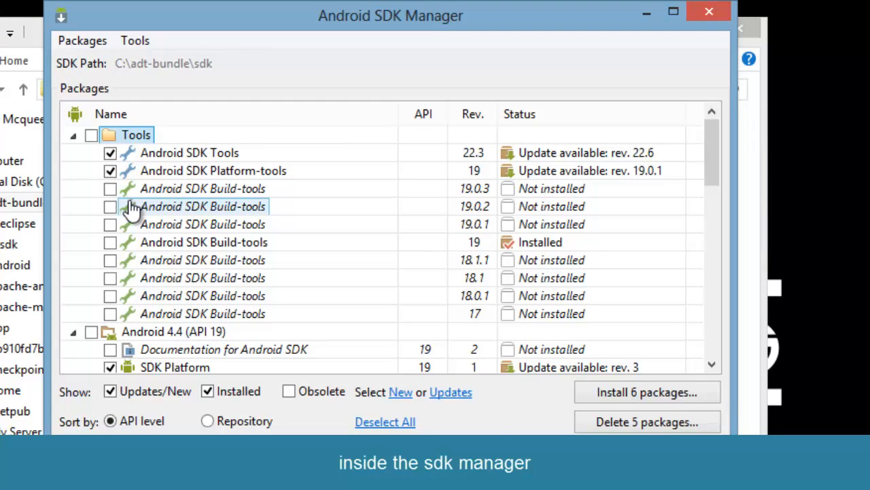
# Step: Select all Tools and Android 4.4 (API 19) packages, accept licenses, and install 28 packages
pyautogui.click(91, 135)
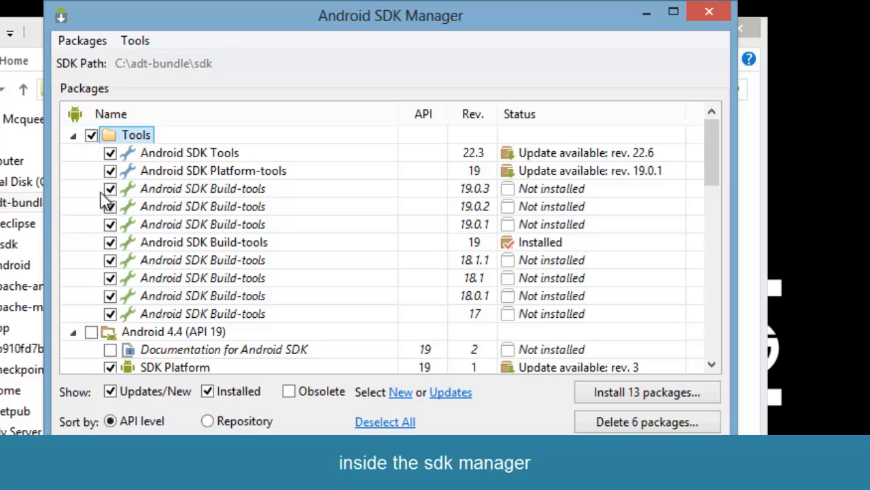
pyautogui.scroll(-3)
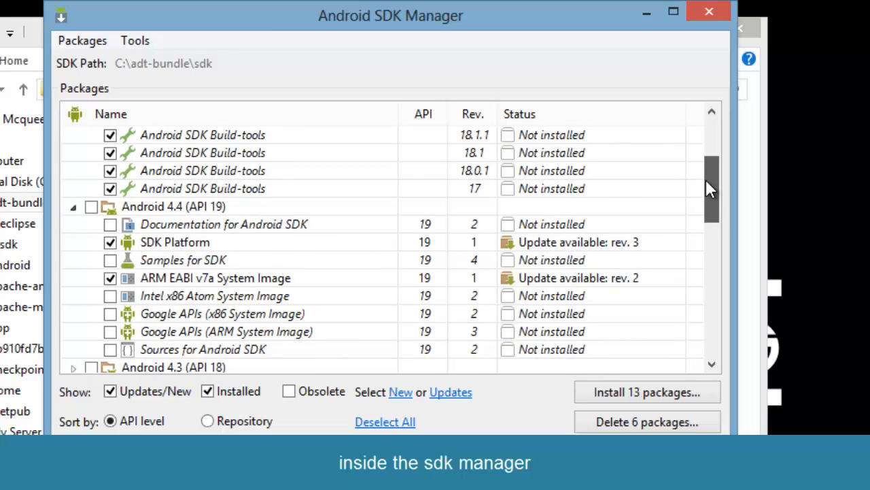
pyautogui.click(91, 207)
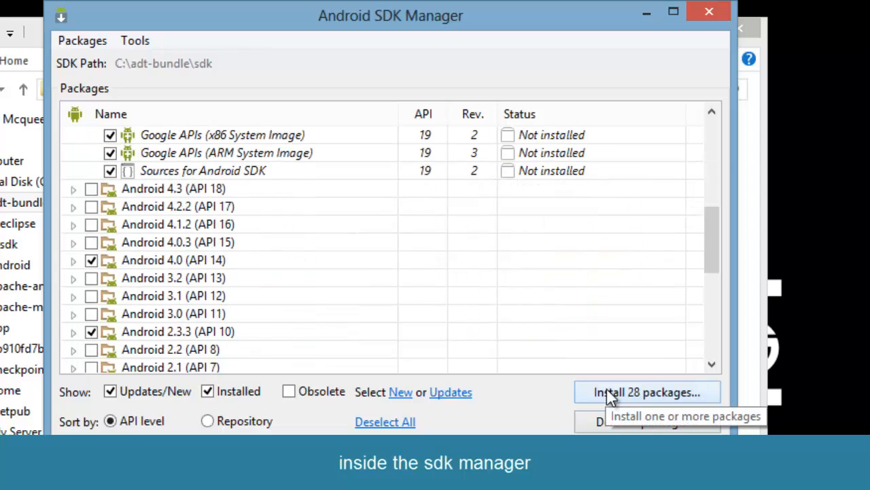
pyautogui.click(647, 392)
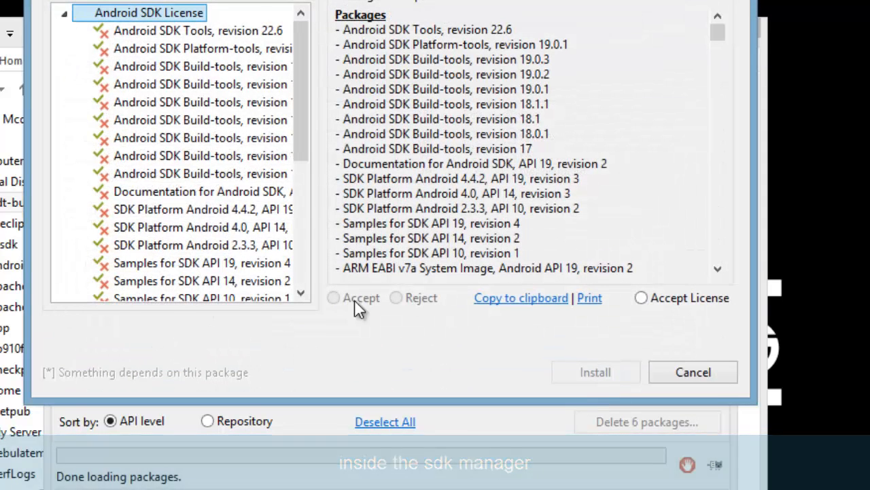
pyautogui.click(640, 298)
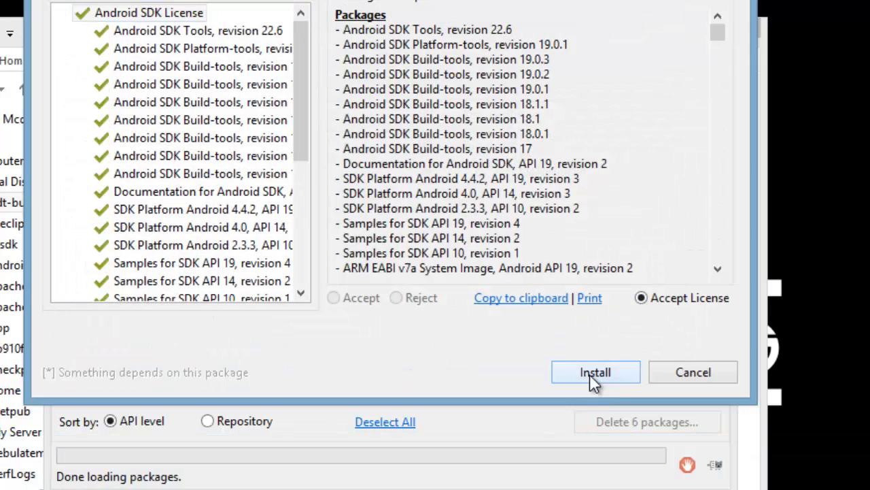
pyautogui.click(595, 372)
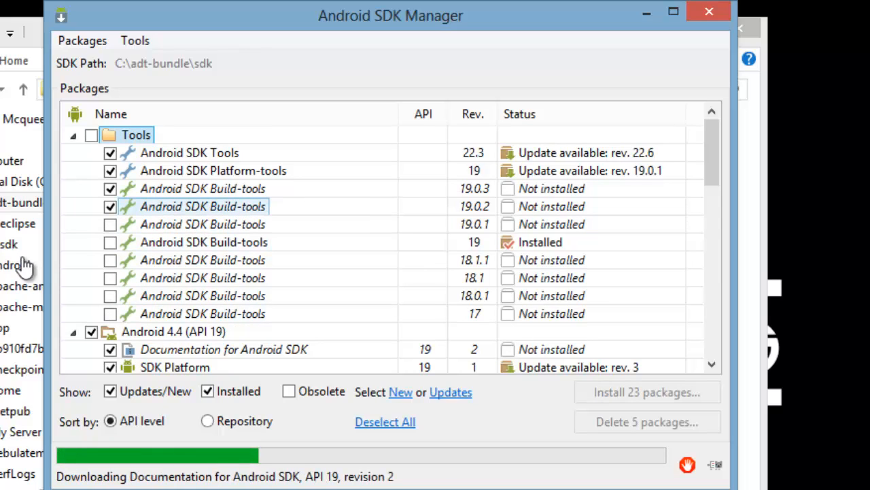
pyautogui.click(110, 206)
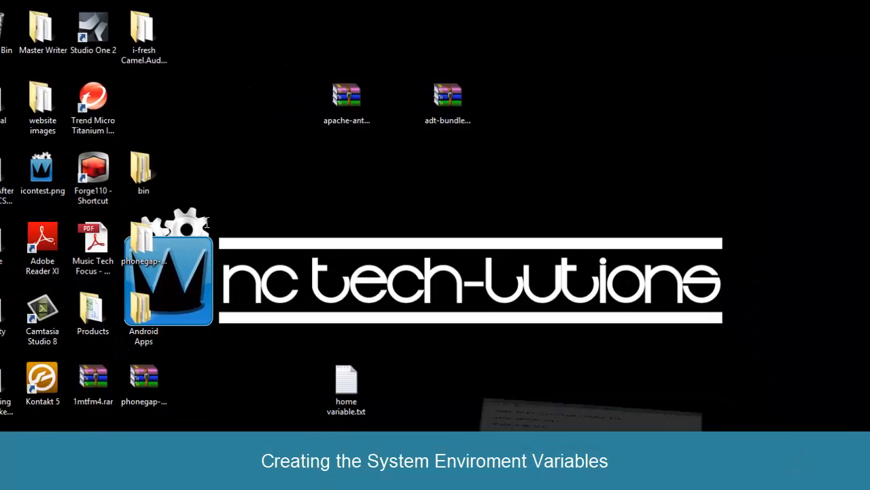
# Step: Open the home variable notes and paste C:\adt-bundle\sdk as the ANDROID_HOME value
pyautogui.doubleClick(347, 379)
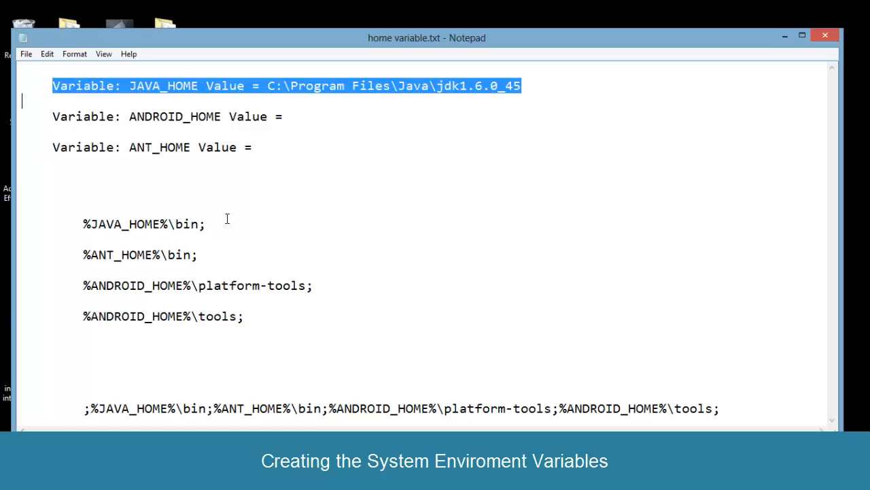
pyautogui.click(291, 116)
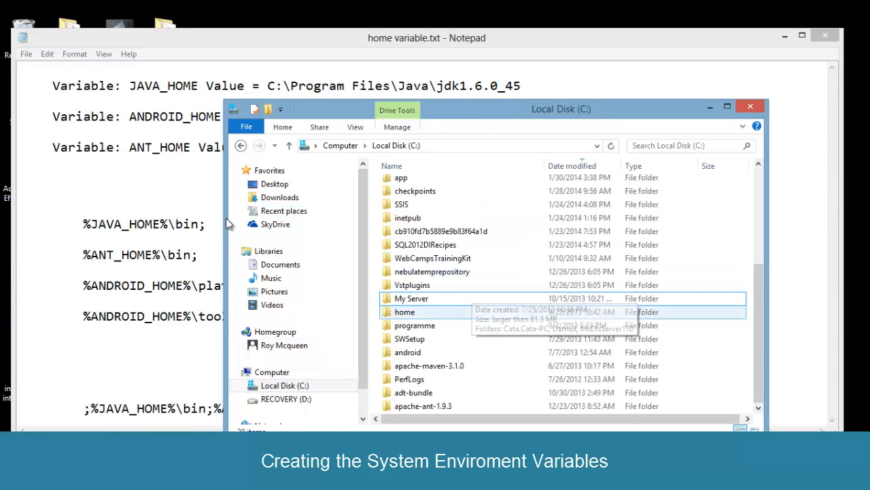
pyautogui.click(413, 392)
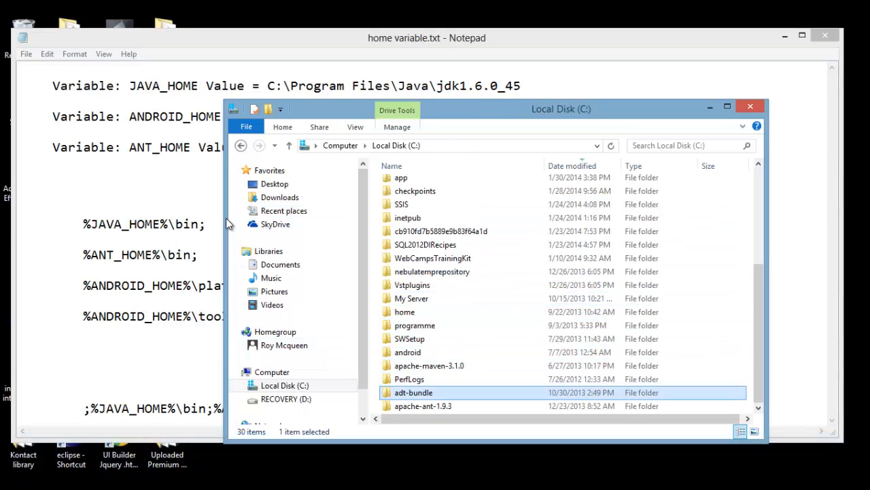
pyautogui.doubleClick(413, 392)
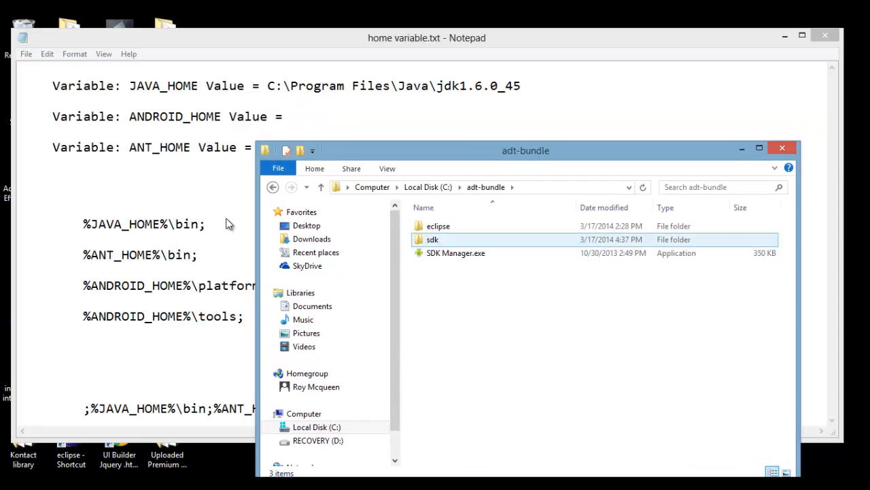
pyautogui.doubleClick(432, 240)
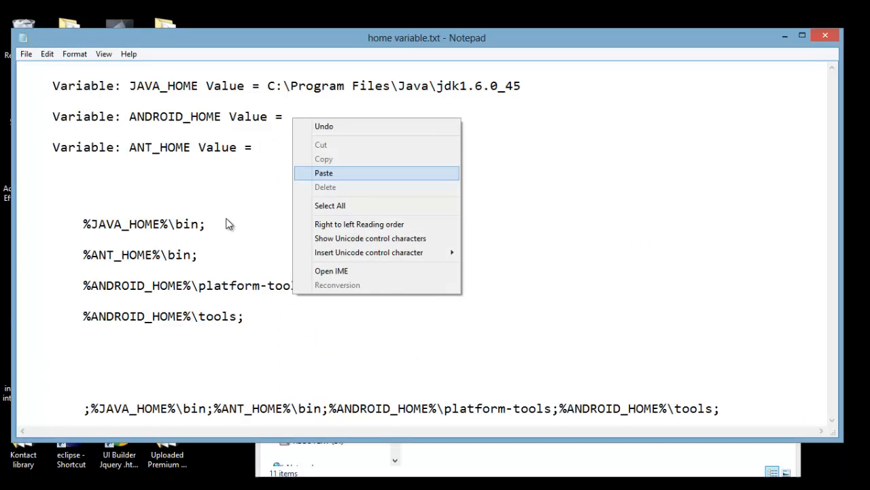
pyautogui.click(323, 173)
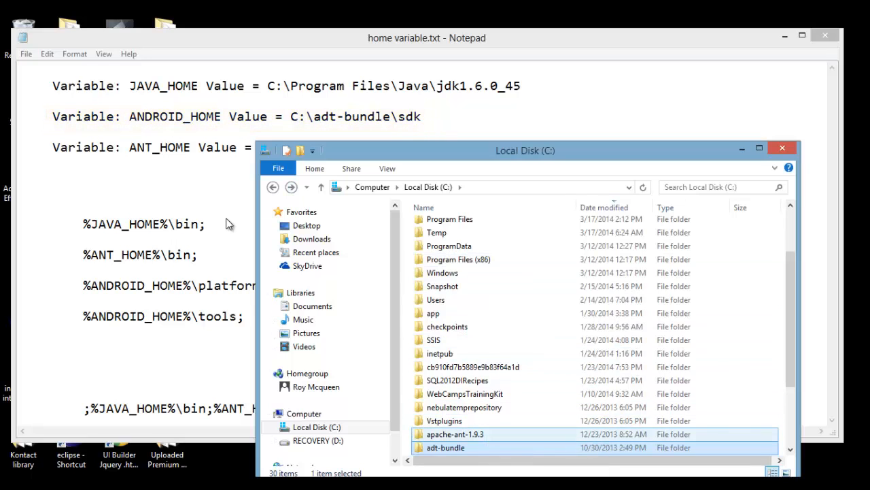
# Step: Enter C:\apache-ant-1.9.3 as ANT_HOME, then open the system environment variables
pyautogui.doubleClick(456, 433)
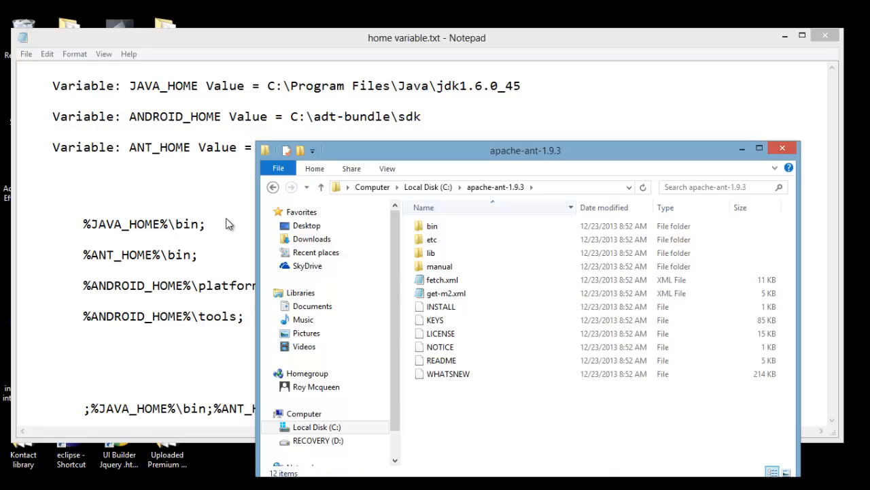
pyautogui.rightClick(544, 187)
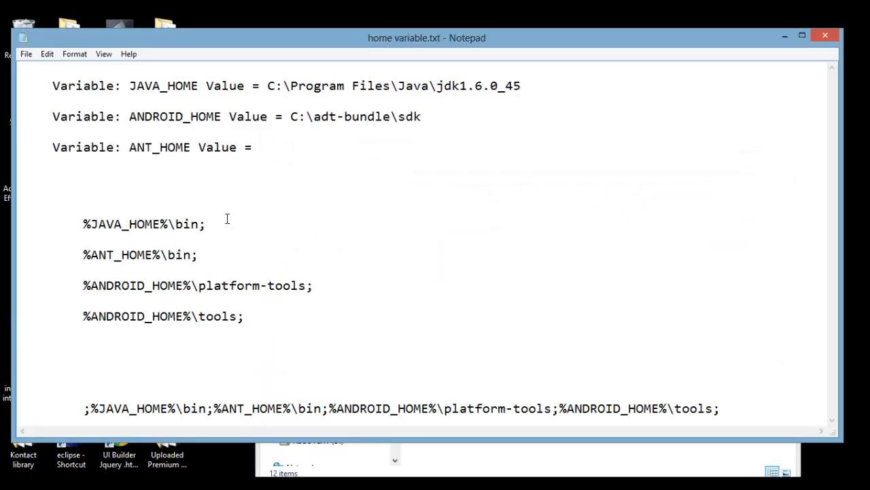
pyautogui.write('C:\\apache-ant-1.9.3')
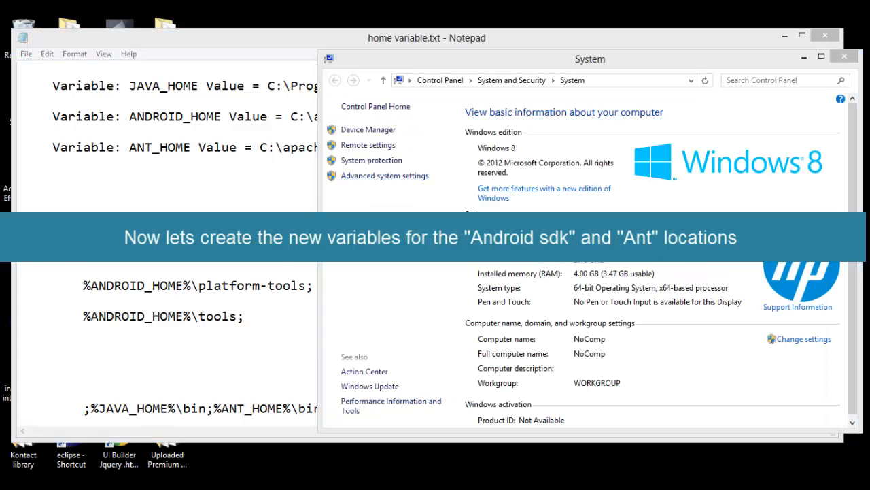
pyautogui.click(384, 175)
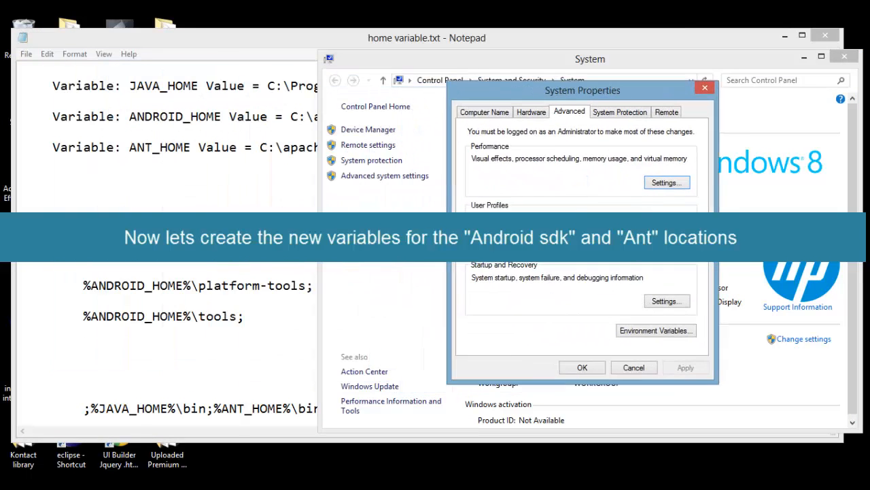
pyautogui.click(655, 330)
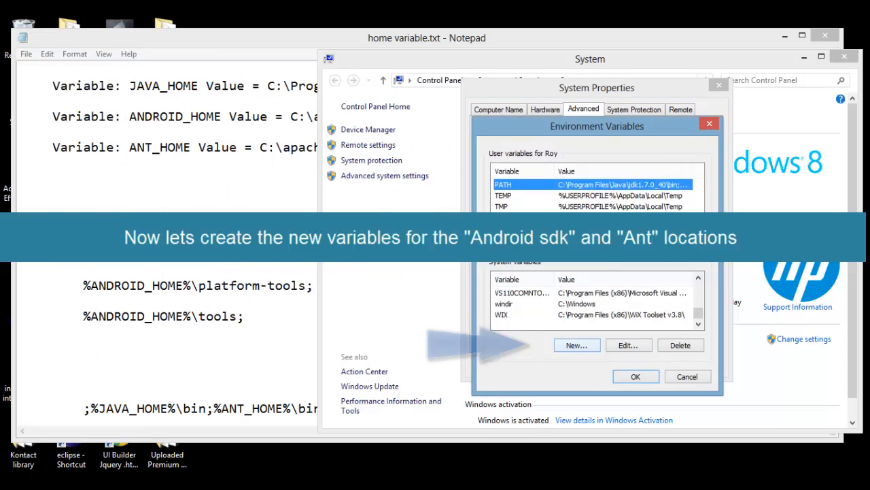
# Step: Create the ANDROID_HOME system variable with value C:\adt-bundle\sdk, copied from the notes
pyautogui.click(577, 345)
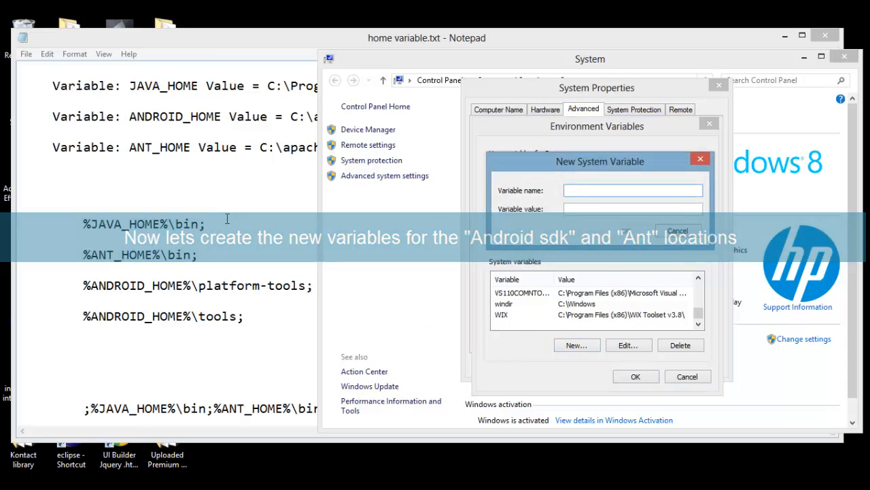
pyautogui.click(426, 37)
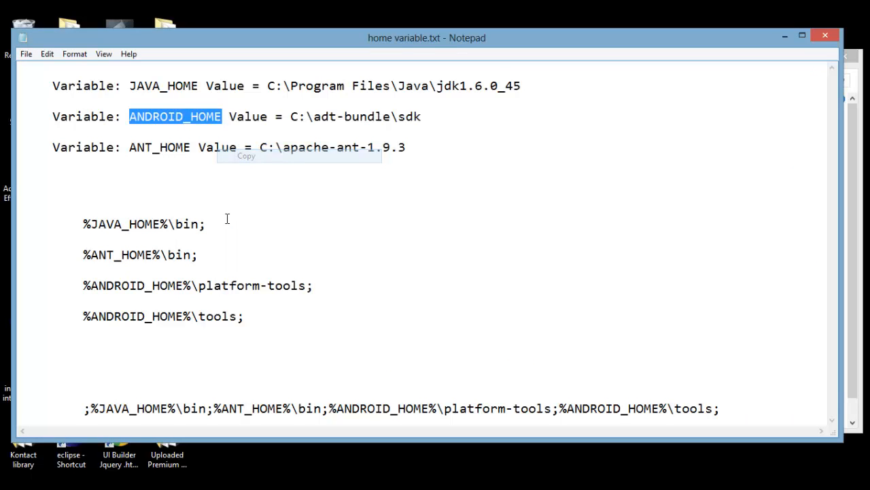
pyautogui.rightClick(633, 189)
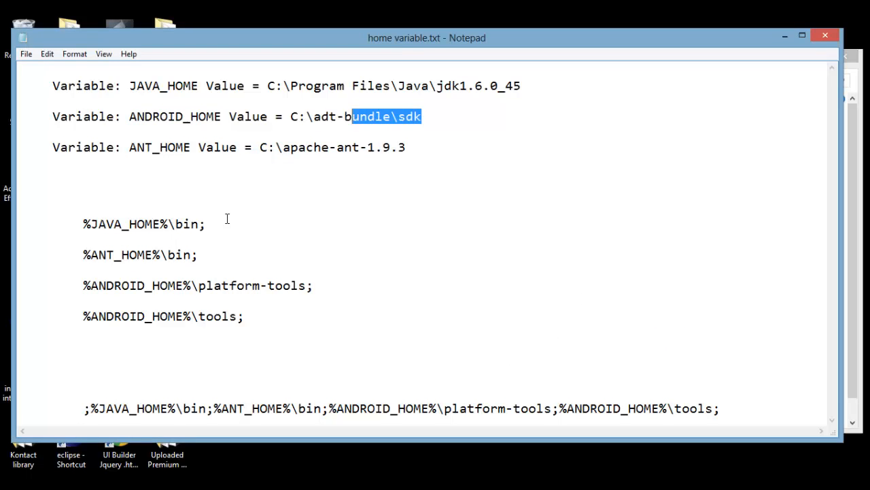
pyautogui.rightClick(355, 116)
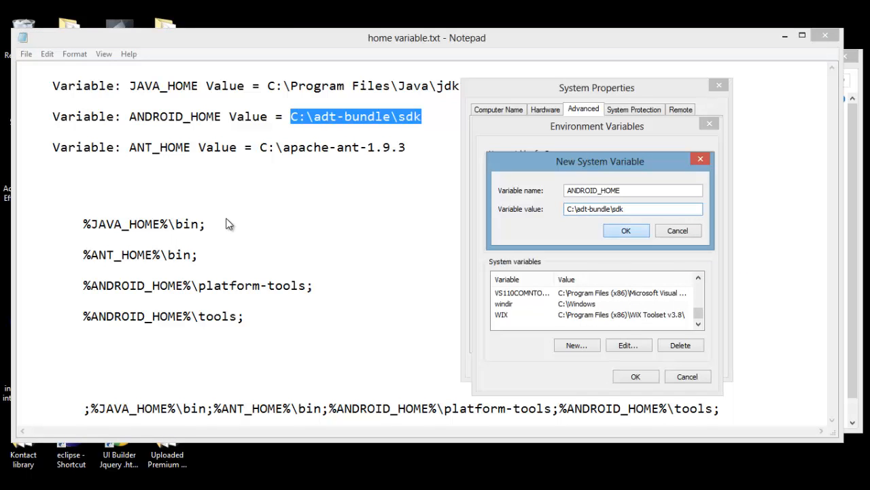
pyautogui.click(625, 229)
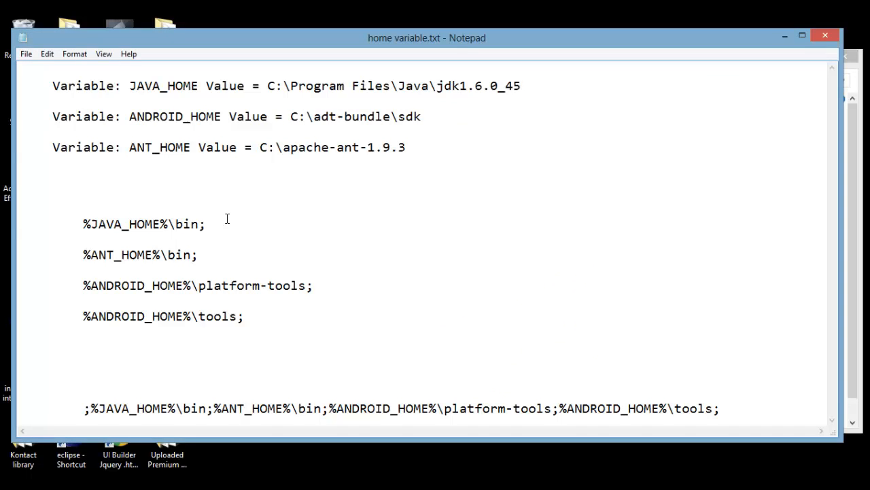
pyautogui.rightClick(632, 190)
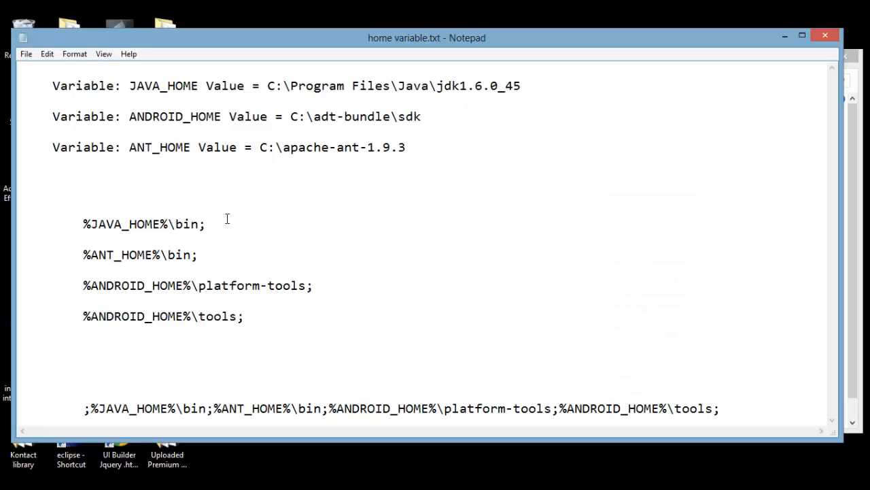
pyautogui.rightClick(632, 209)
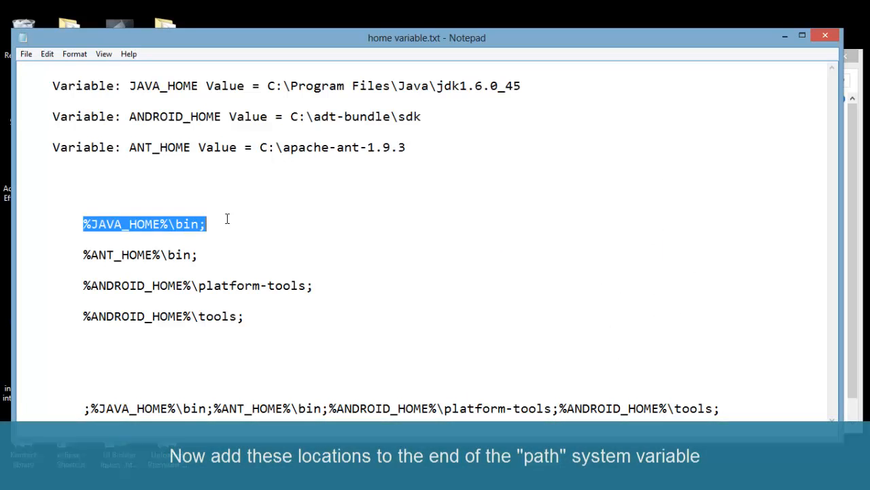
# Step: Append the copied bin, platform-tools and tools paths to the system Path and confirm
pyautogui.moveTo(83, 255); pyautogui.dragTo(145, 254)
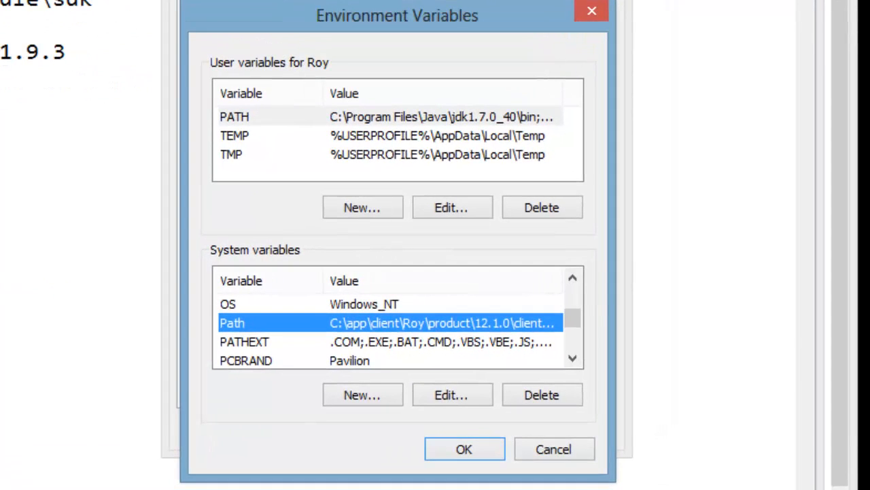
pyautogui.click(451, 394)
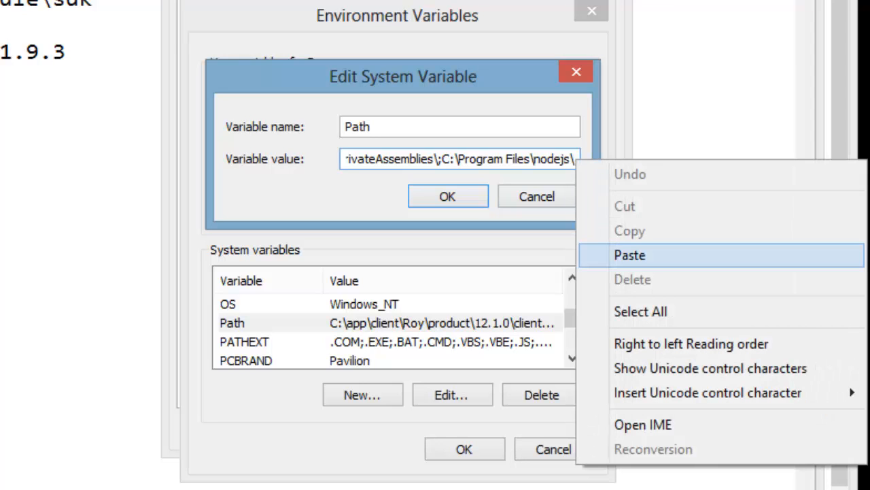
pyautogui.click(629, 255)
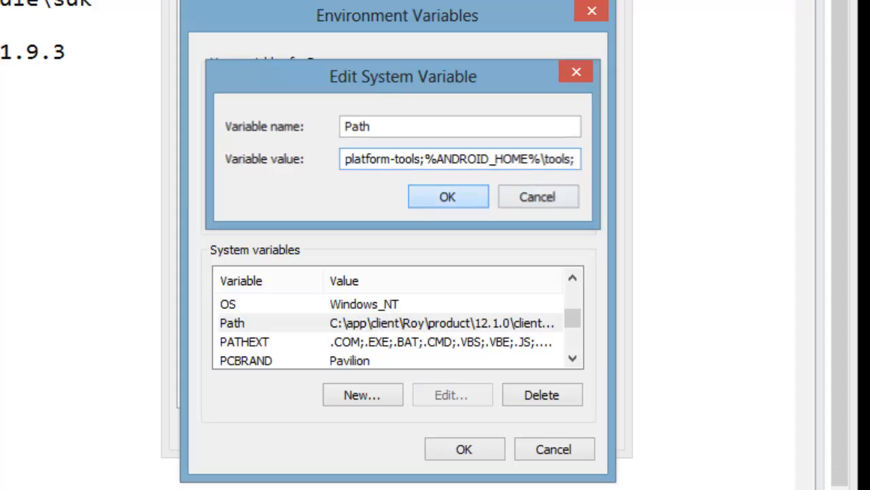
pyautogui.click(448, 196)
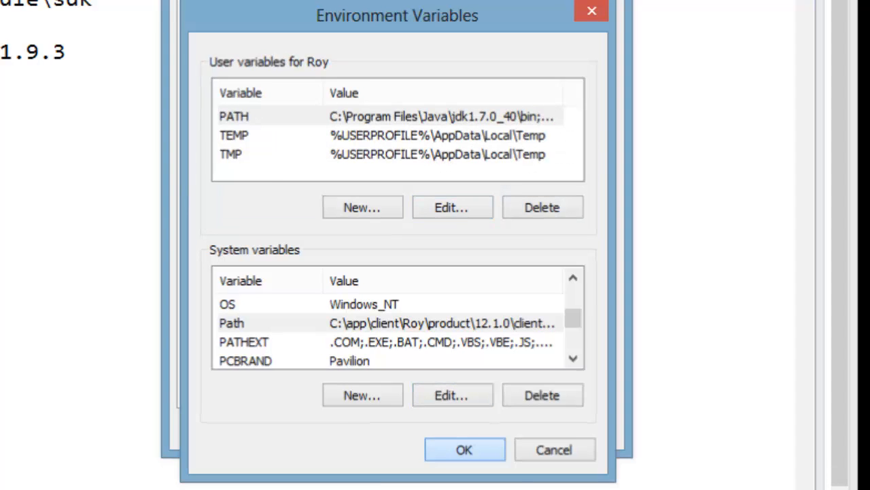
pyautogui.click(464, 449)
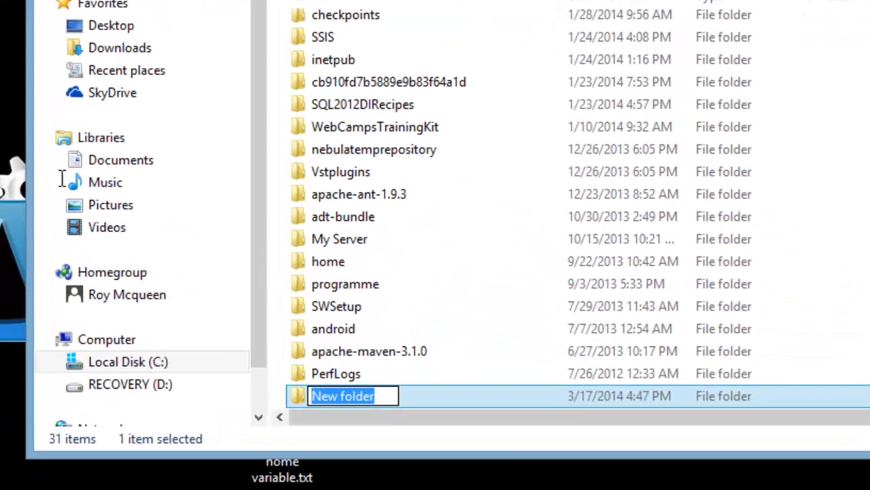
# Step: Name the new folder on Local Disk (C:) 'Android apps'
pyautogui.write('Android apps')
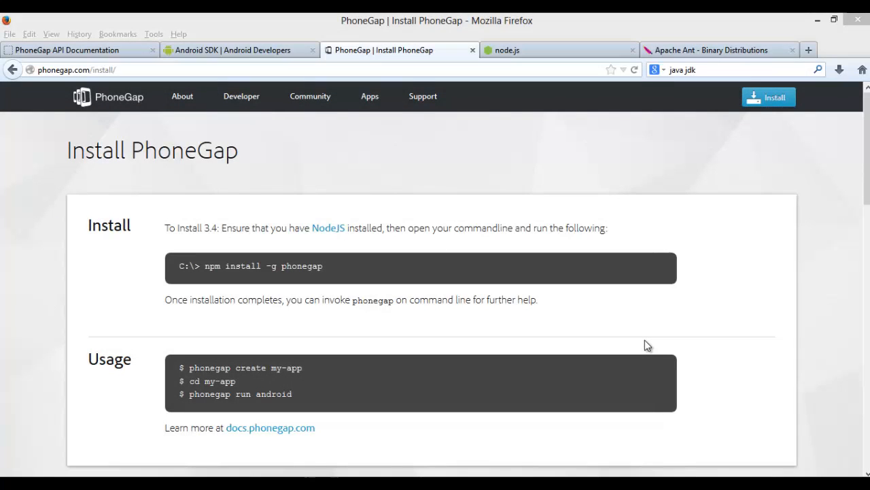
pyautogui.moveTo(481, 304)
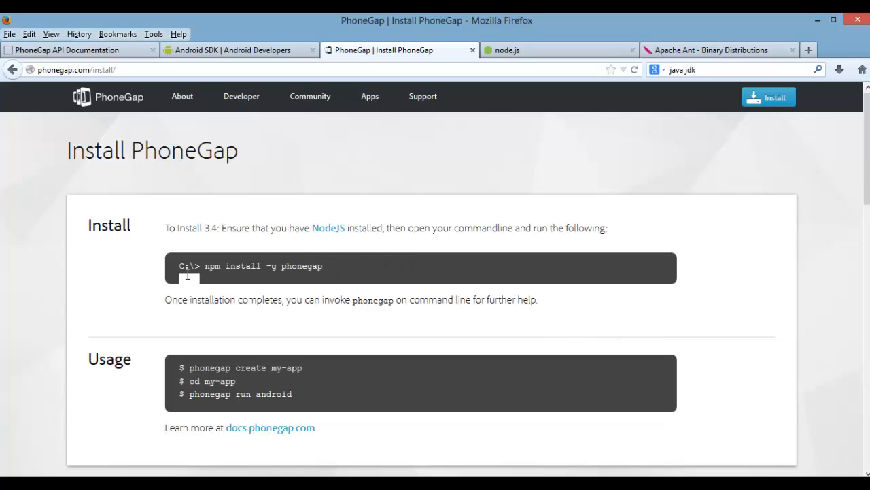
pyautogui.moveTo(181, 277)
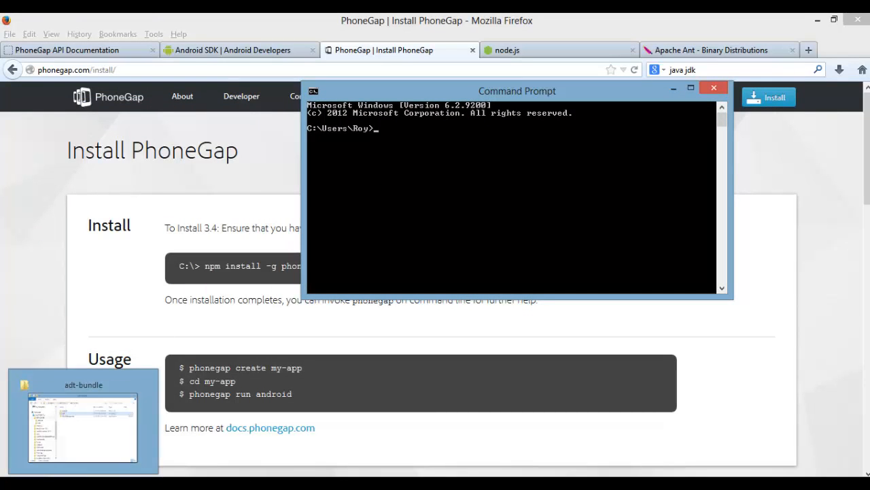
# Step: Switch Firefox to the phonegap.com/install tab showing the create, cd and run android Usage commands
pyautogui.click(83, 419)
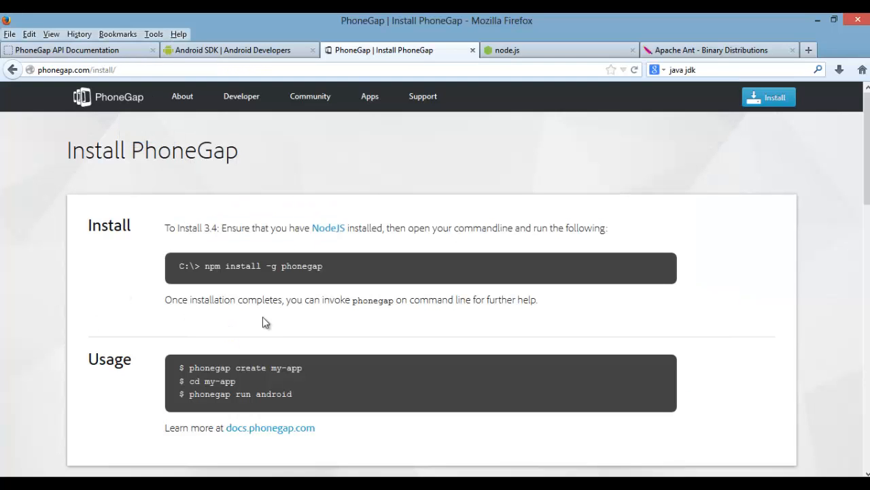
# Step: Copy and run 'phonegap create my-app' in the Command Prompt
pyautogui.moveTo(253, 367); pyautogui.dragTo(303, 368)
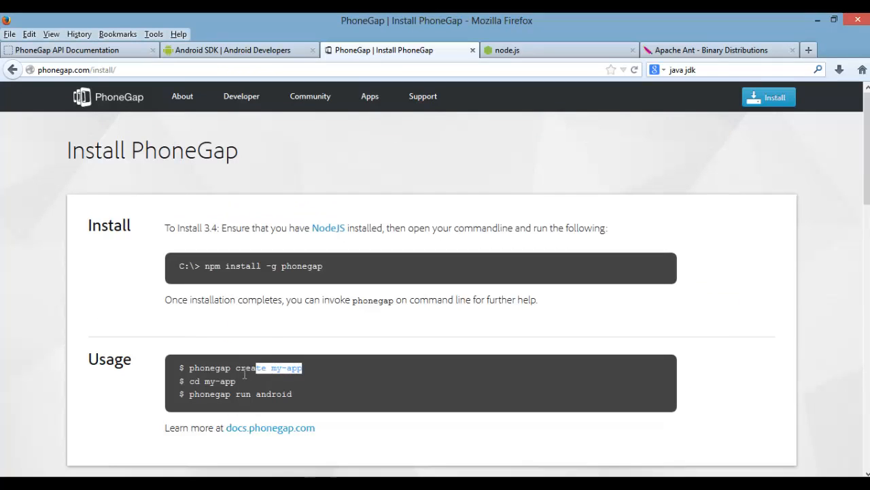
pyautogui.rightClick(252, 368)
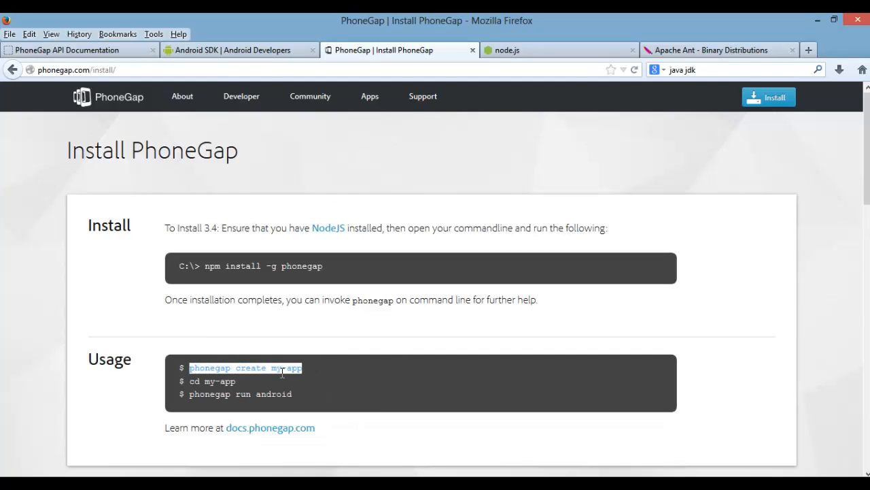
pyautogui.moveTo(588, 461)
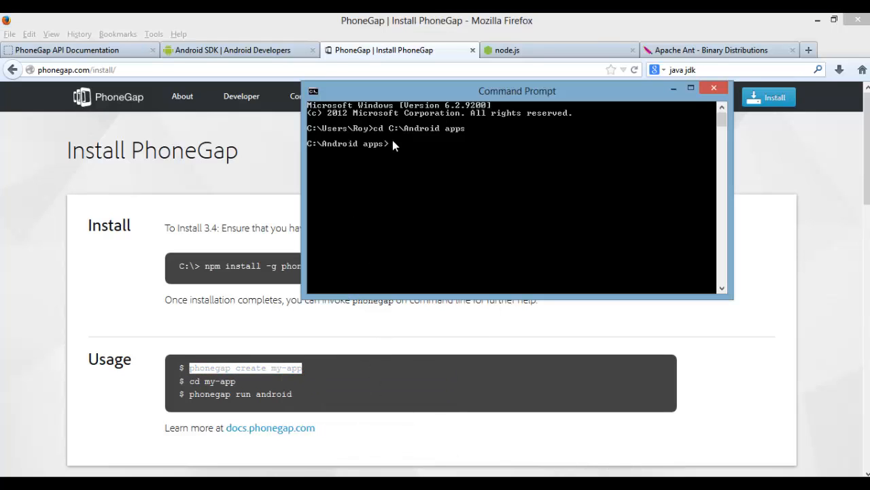
pyautogui.write('phonegap create my-app')
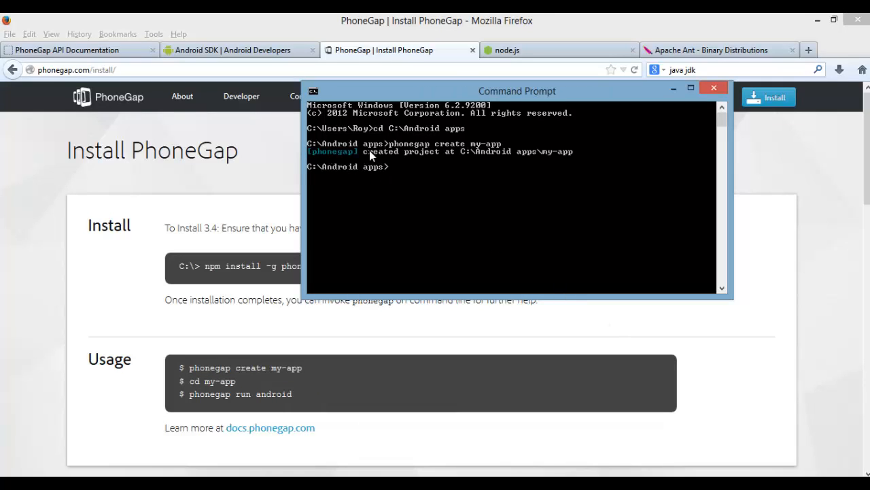
pyautogui.moveTo(404, 175)
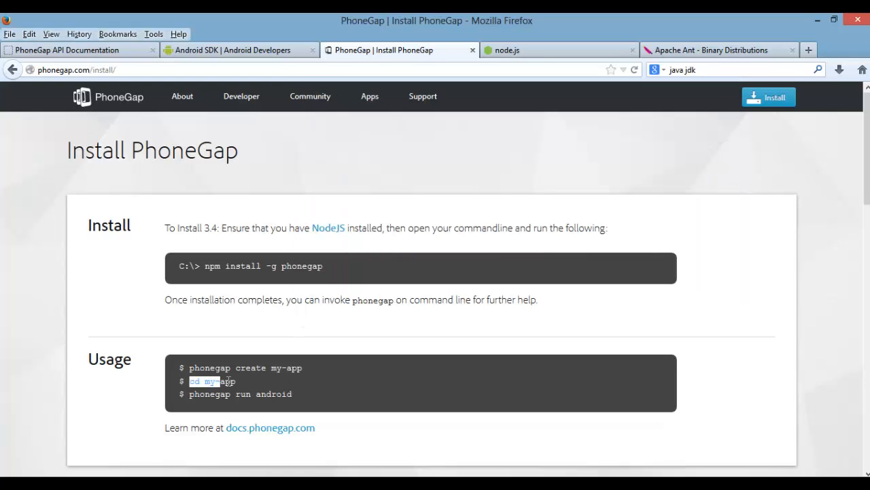
# Step: Copy and run 'cd my-app', then paste the run android command
pyautogui.rightClick(211, 381)
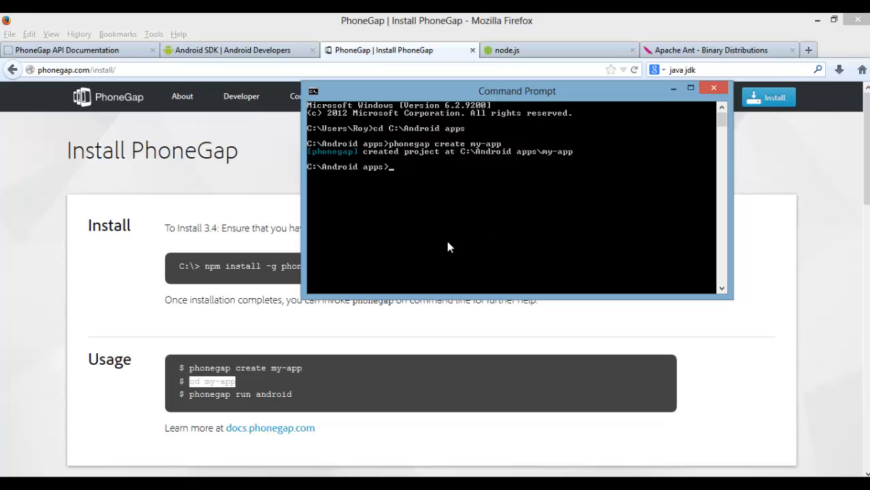
pyautogui.write('cd my-app')
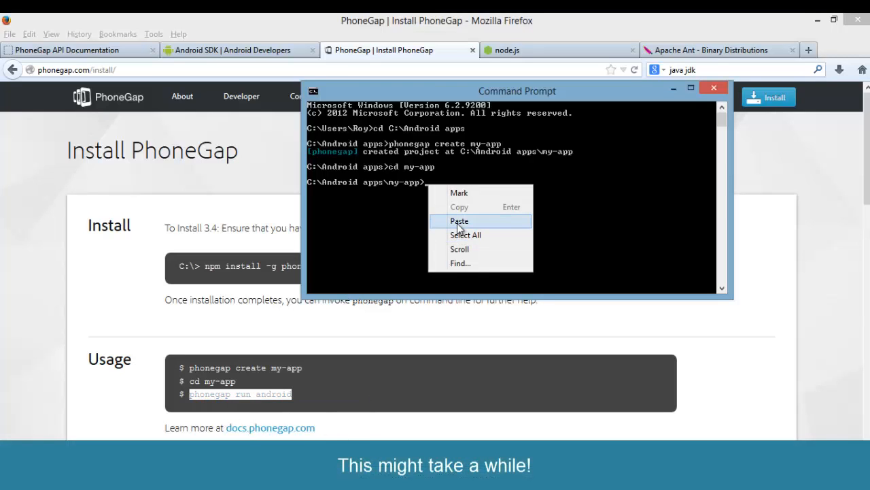
pyautogui.click(459, 220)
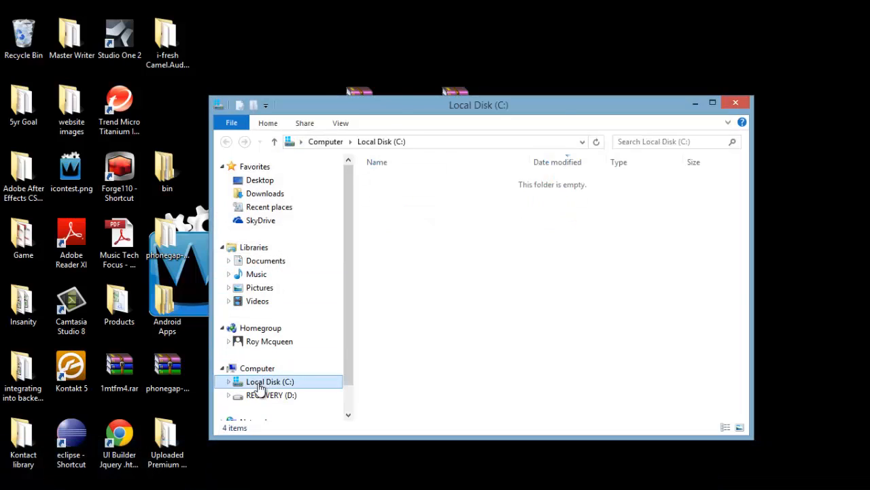
# Step: Browse to C:\Android apps\my-app\platforms and check the android platform folder
pyautogui.click(270, 381)
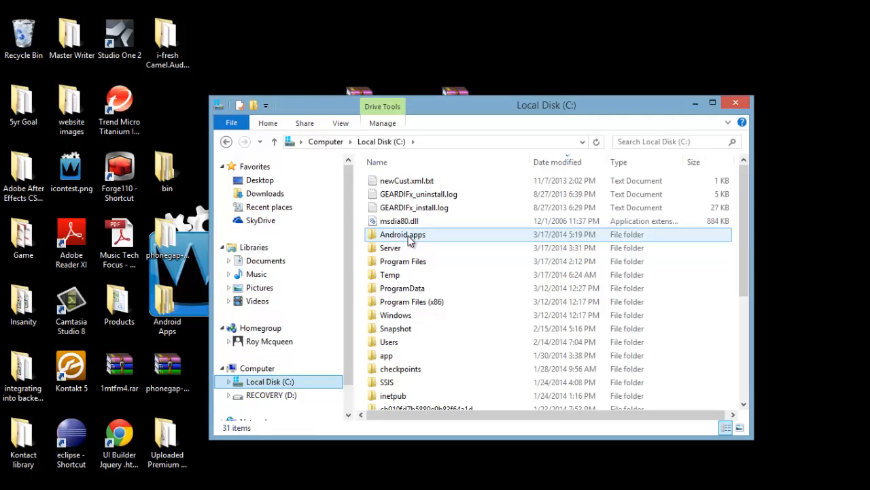
pyautogui.doubleClick(402, 234)
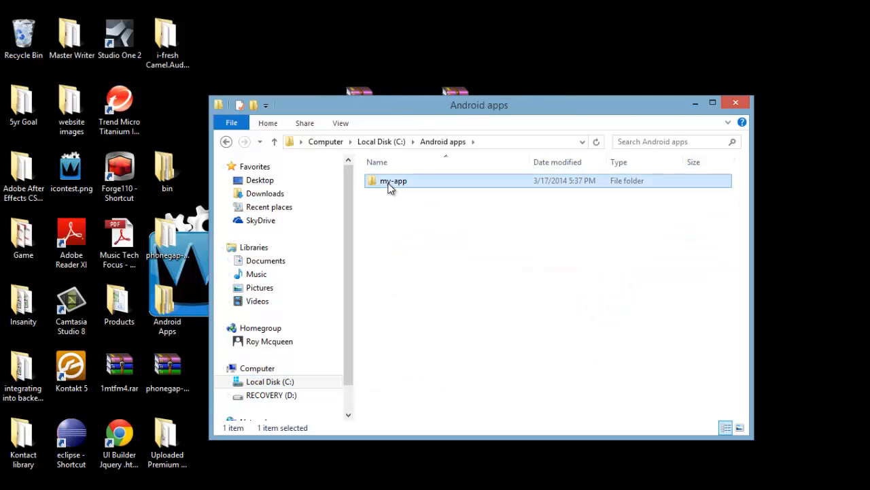
pyautogui.doubleClick(393, 180)
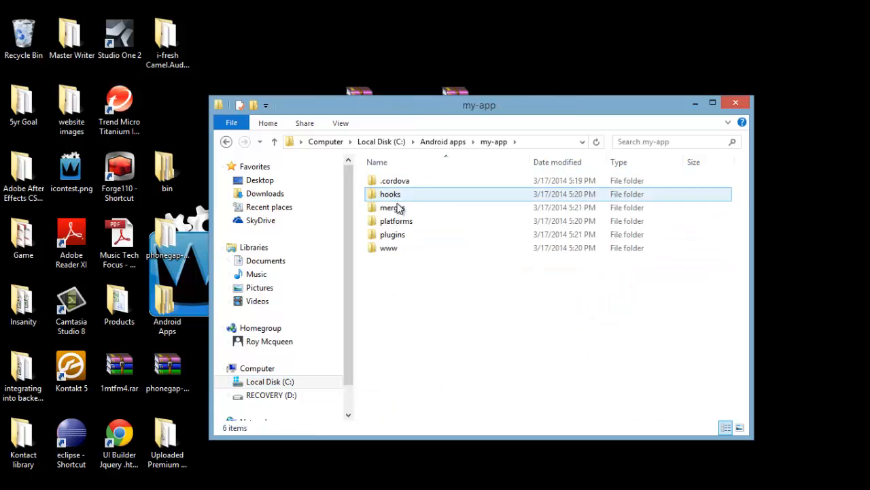
pyautogui.click(394, 180)
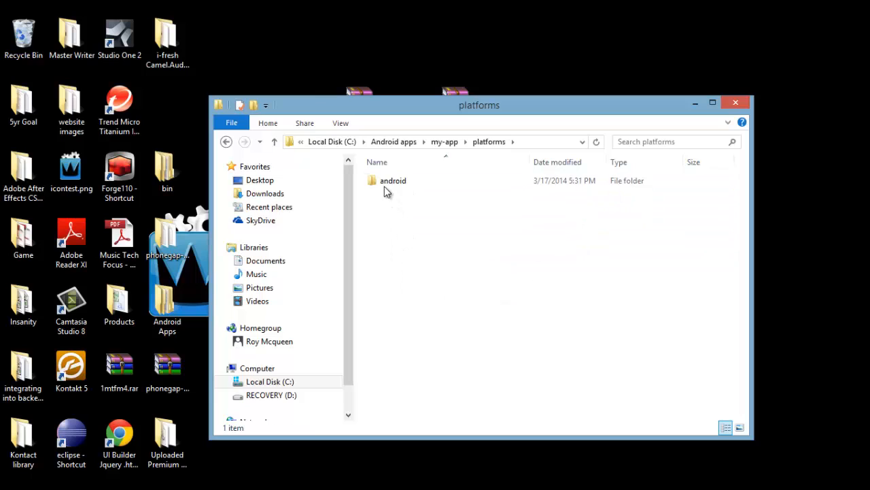
pyautogui.click(393, 180)
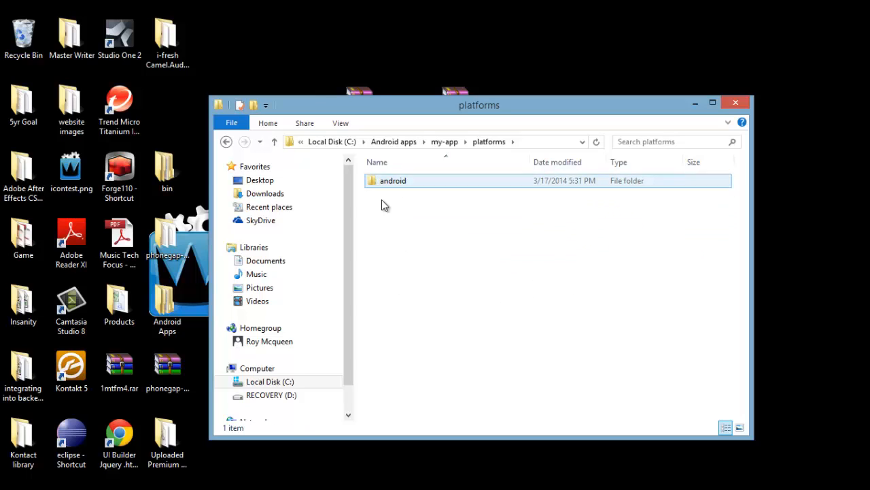
# Step: Create a desktop shortcut to C:\adt-bundle\eclipse\eclipse.exe and launch Eclipse ADT from it
pyautogui.click(269, 381)
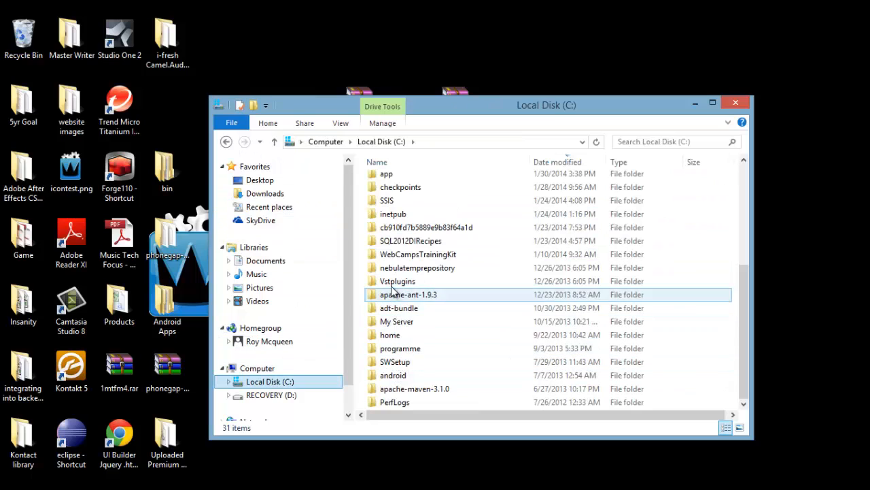
pyautogui.doubleClick(399, 308)
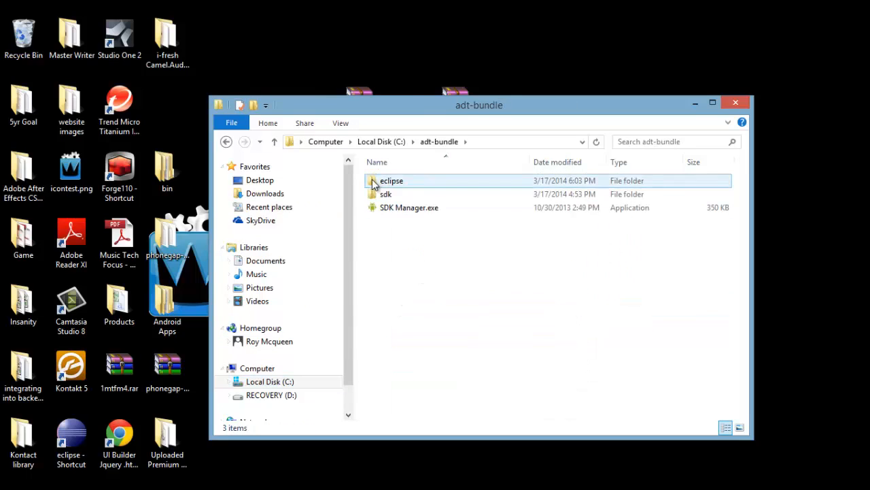
pyautogui.click(391, 180)
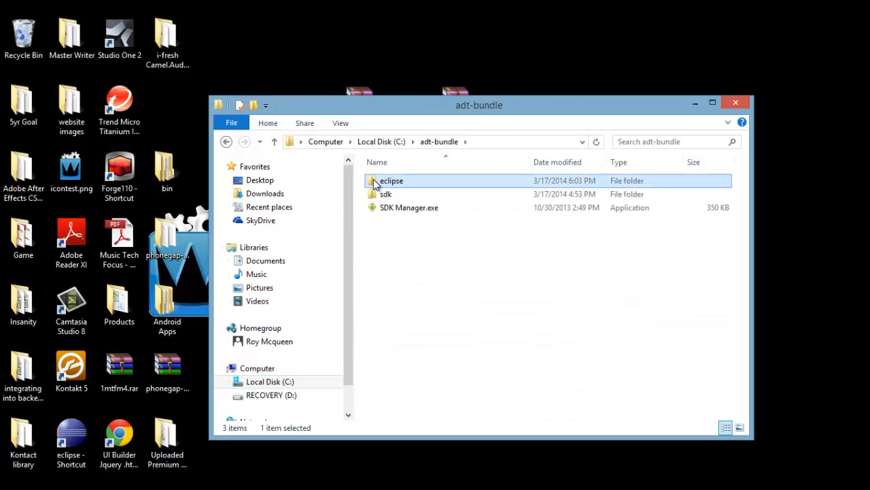
pyautogui.doubleClick(391, 180)
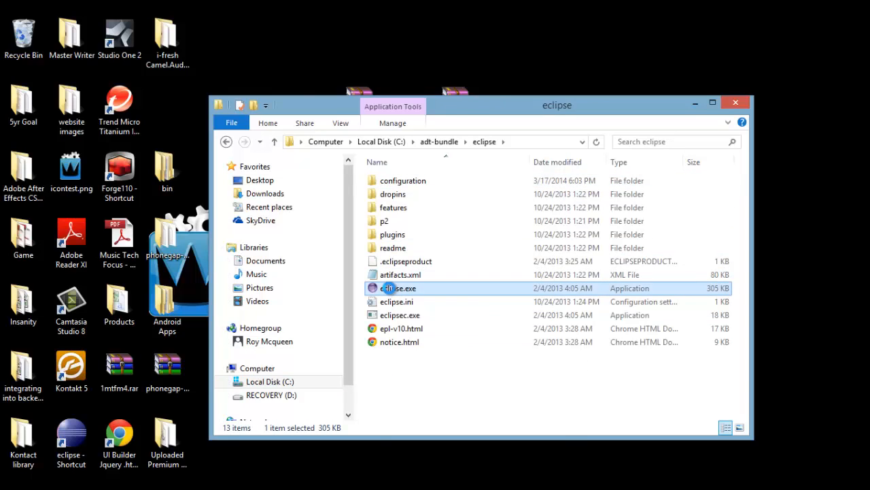
pyautogui.rightClick(400, 287)
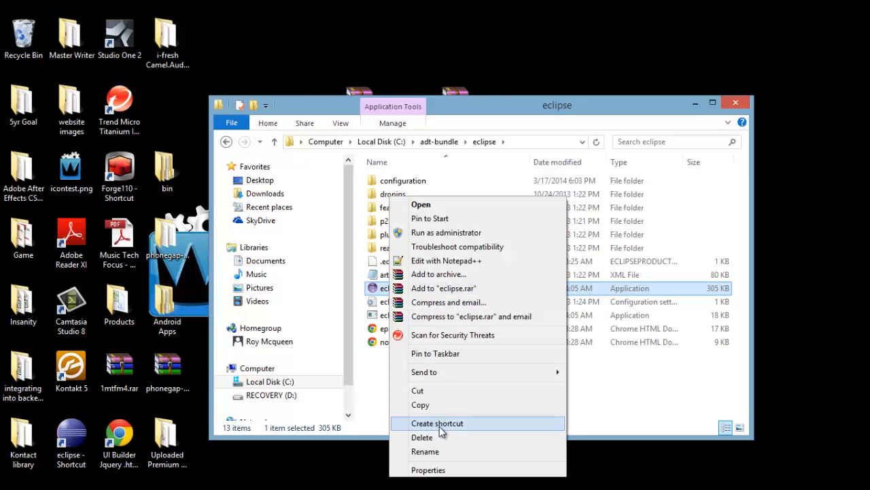
pyautogui.click(438, 423)
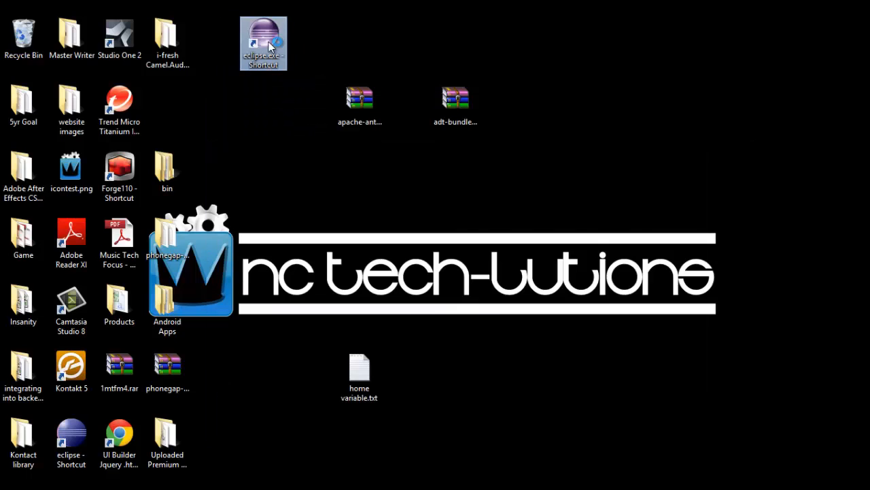
pyautogui.doubleClick(263, 42)
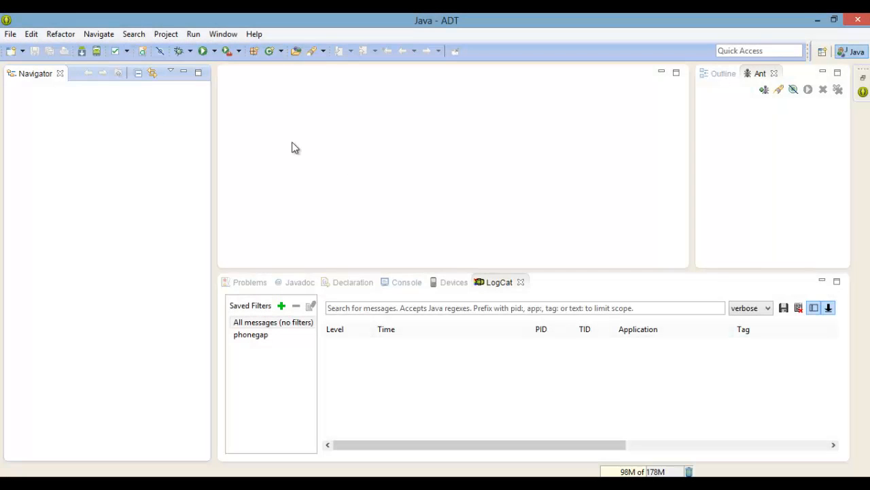
pyautogui.moveTo(87, 123)
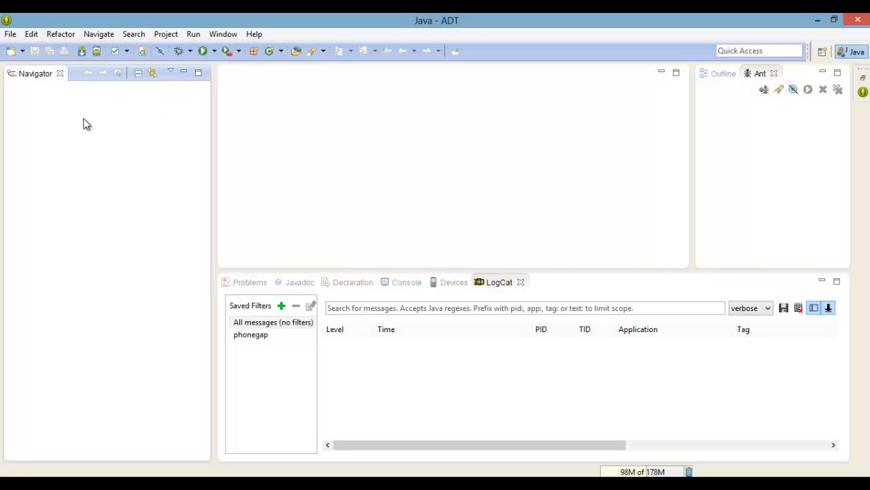
# Step: Import existing Android code from C:\Android apps\my-app\platforms\android, adding HelloWorld and HelloWorld-CordovaLib
pyautogui.rightClick(86, 124)
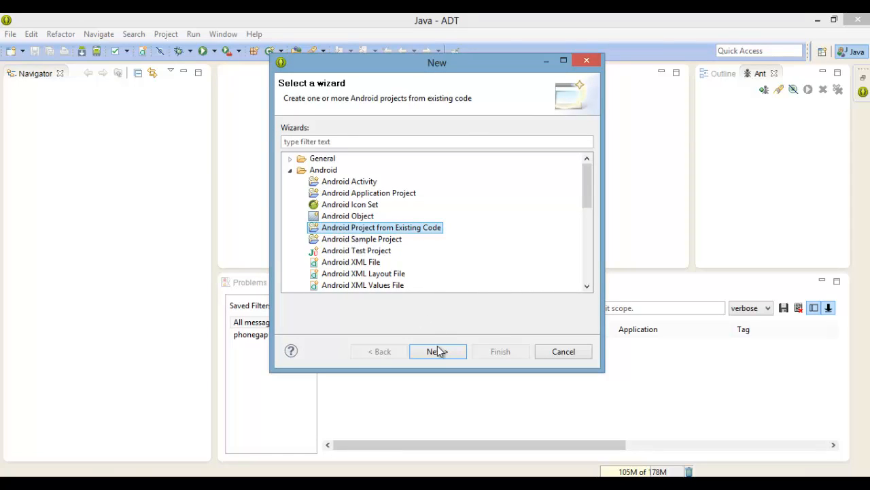
pyautogui.click(438, 351)
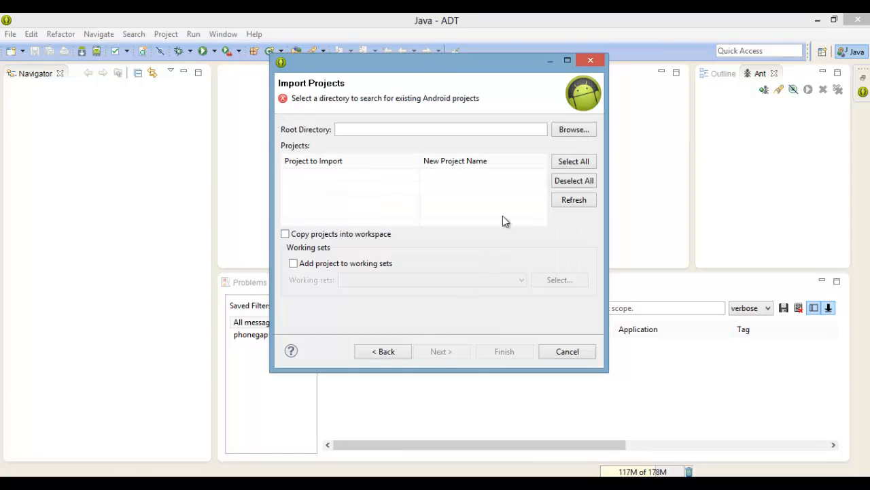
pyautogui.click(573, 130)
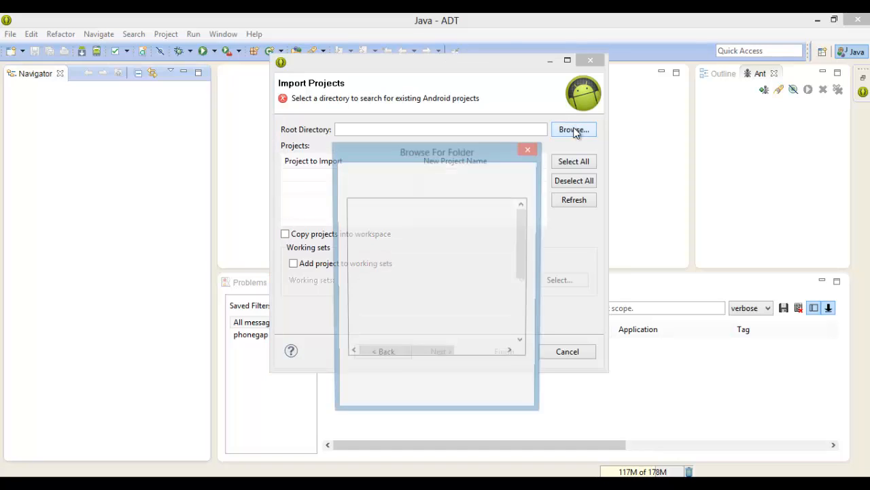
pyautogui.click(573, 129)
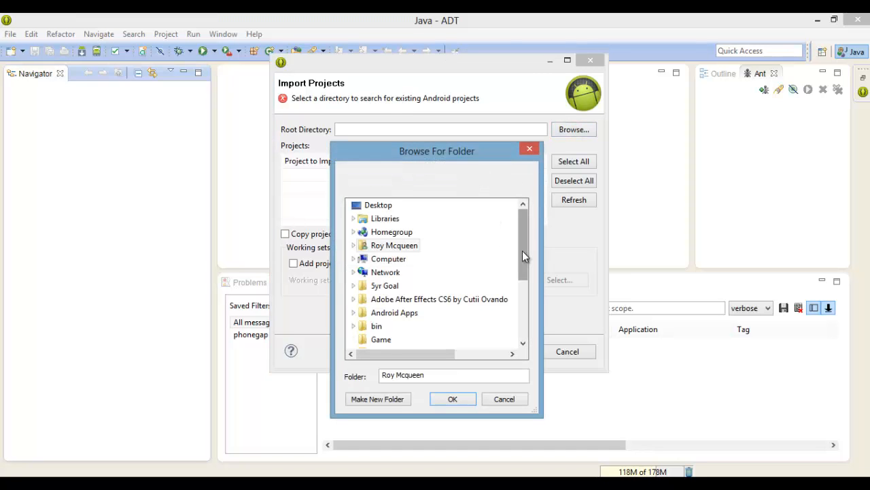
pyautogui.click(395, 312)
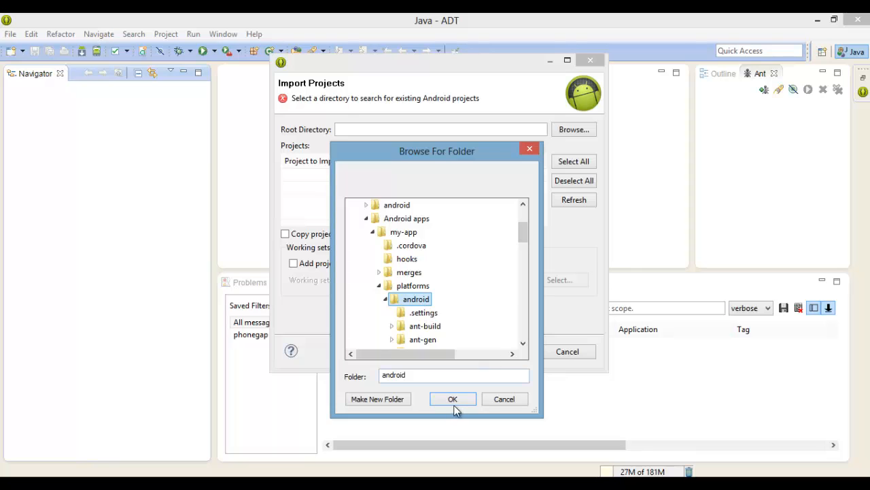
pyautogui.click(452, 399)
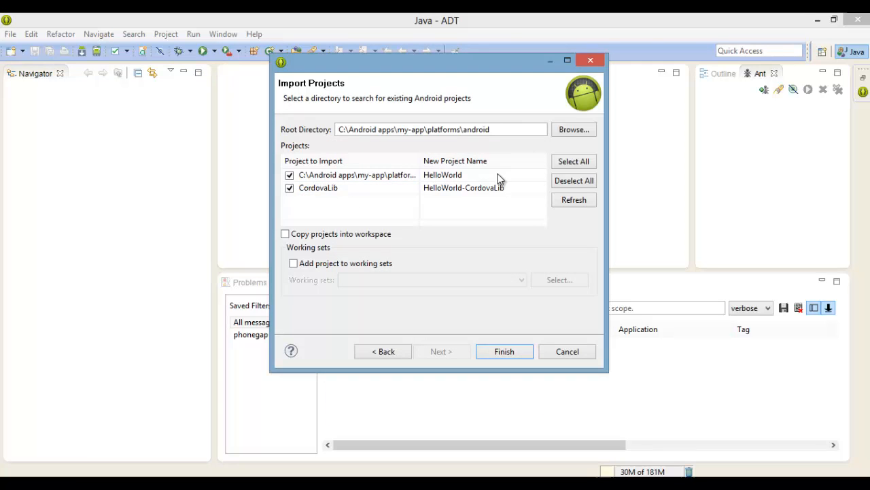
pyautogui.click(504, 351)
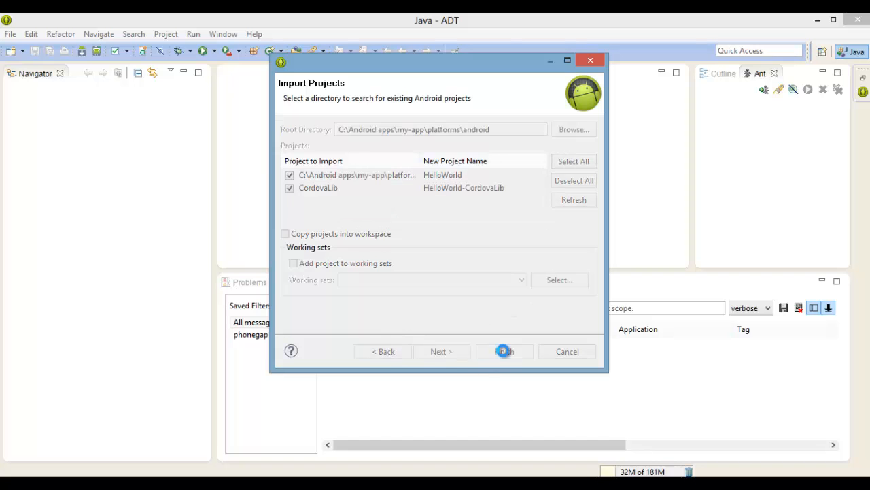
pyautogui.click(504, 351)
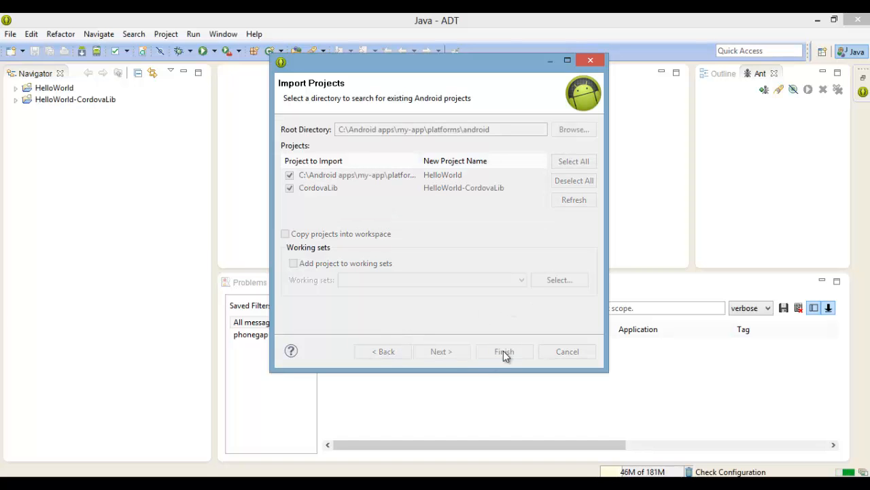
pyautogui.click(503, 350)
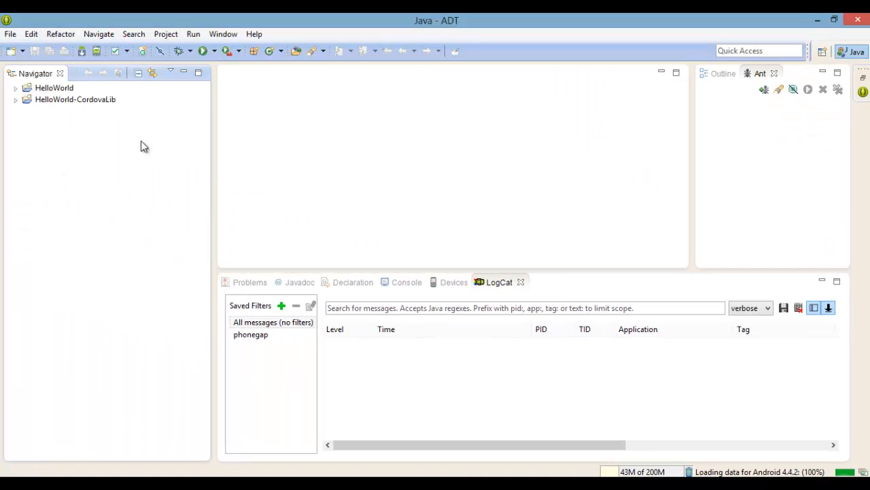
pyautogui.rightClick(53, 87)
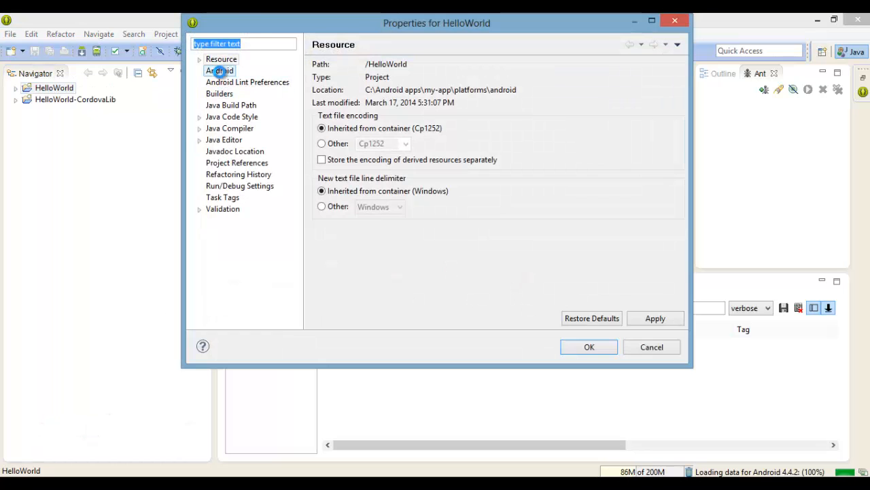
pyautogui.click(219, 70)
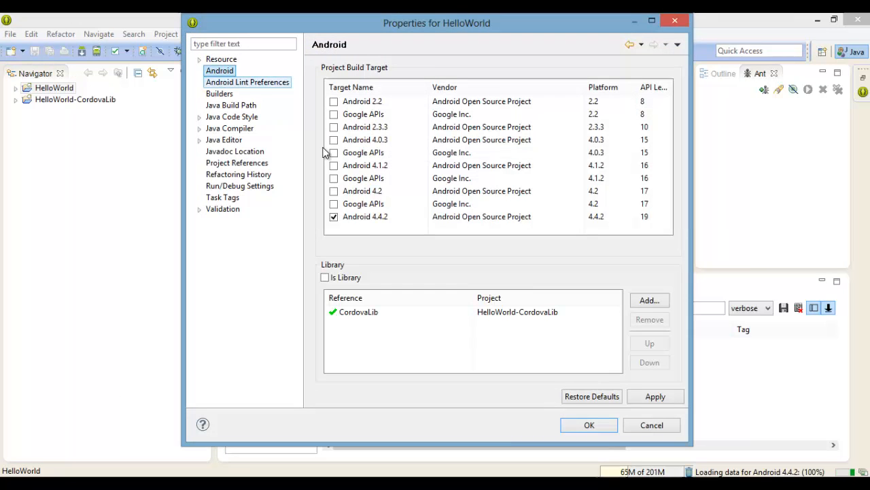
pyautogui.click(365, 216)
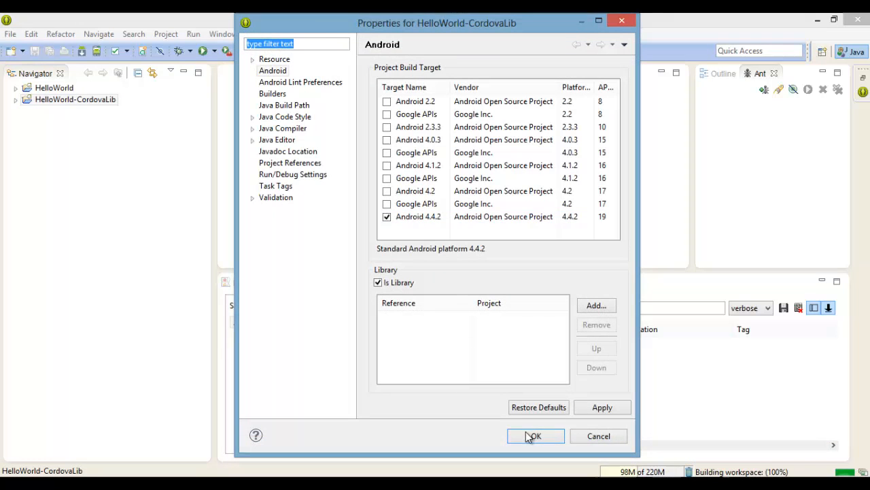
pyautogui.click(535, 436)
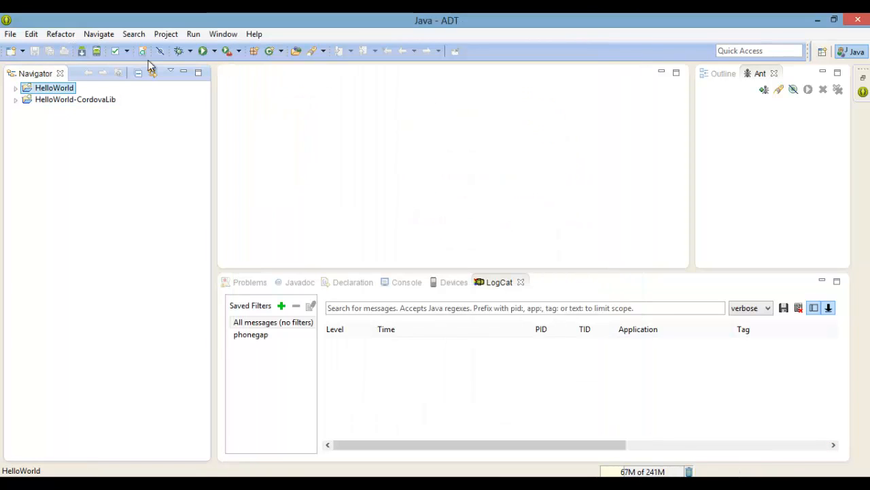
# Step: Create a Nexus S virtual device named myPhone in the Android Virtual Device Manager
pyautogui.click(223, 33)
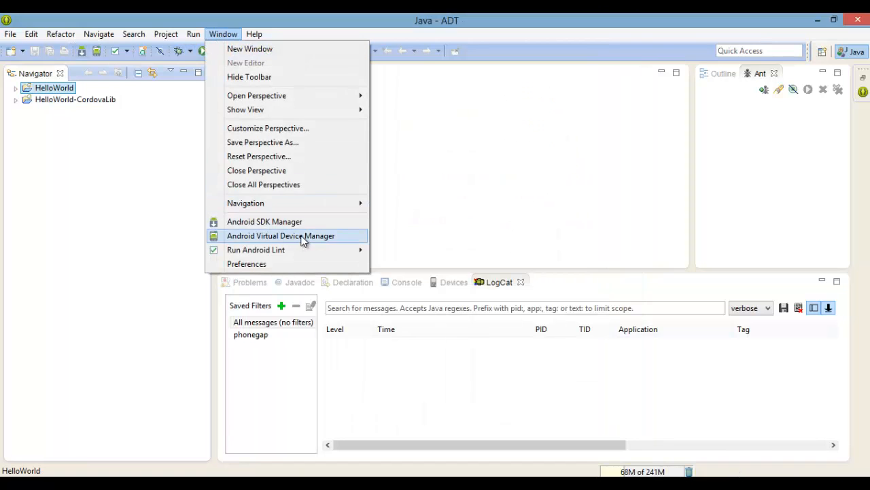
pyautogui.click(281, 236)
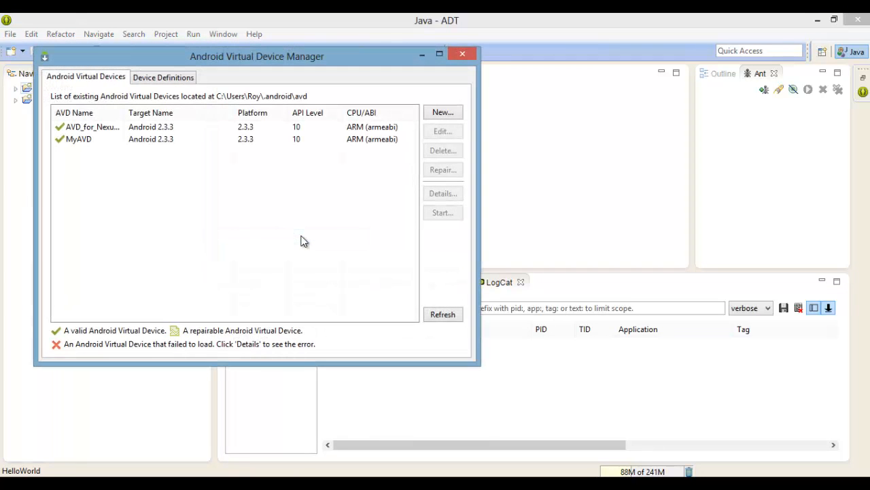
pyautogui.click(163, 76)
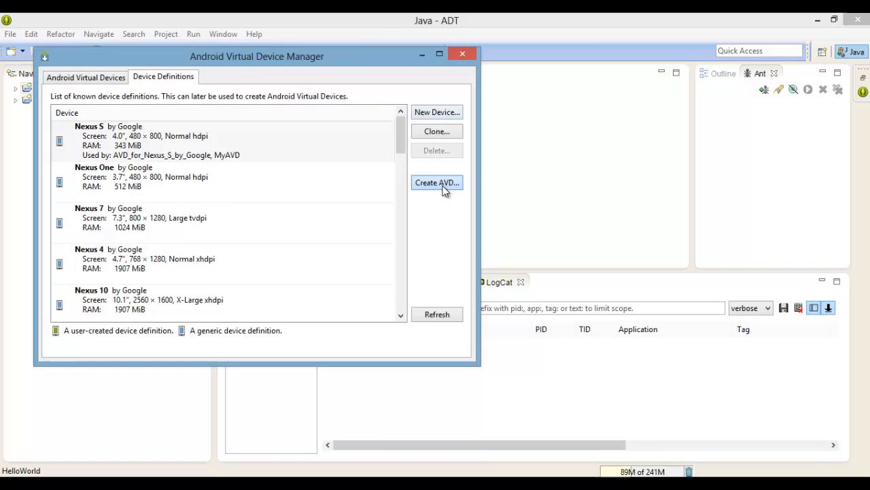
pyautogui.click(437, 183)
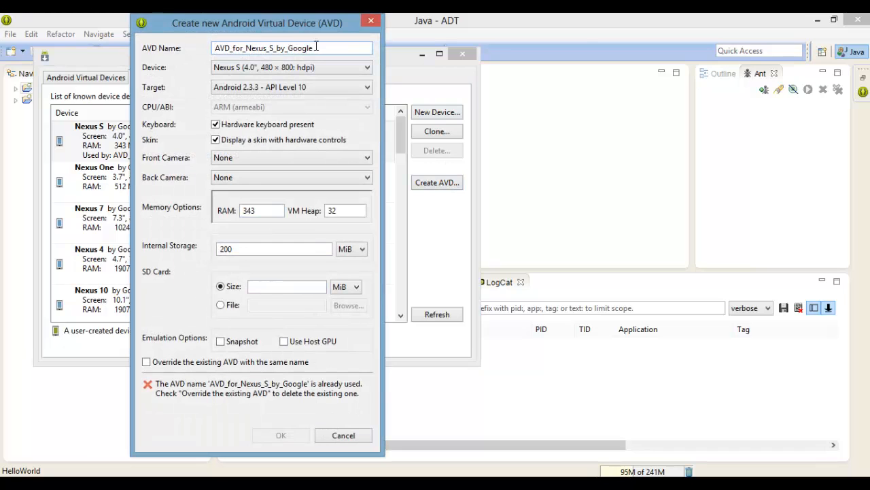
pyautogui.write('myPhone')
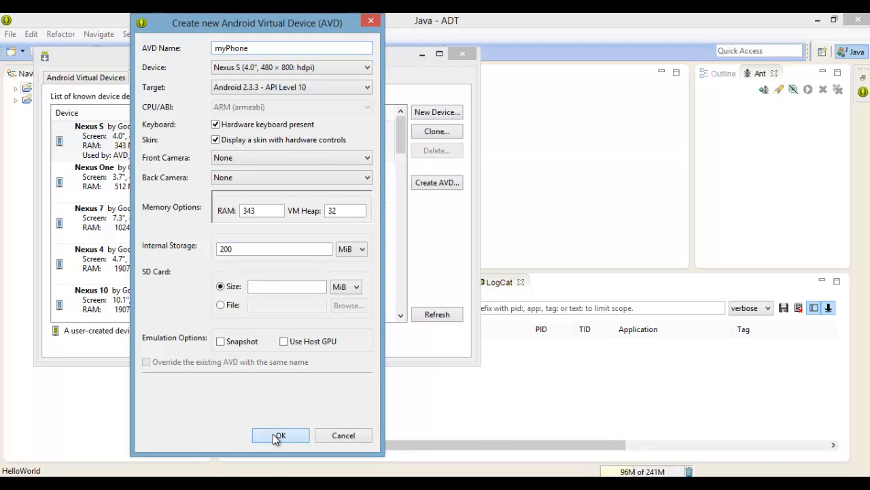
pyautogui.click(280, 435)
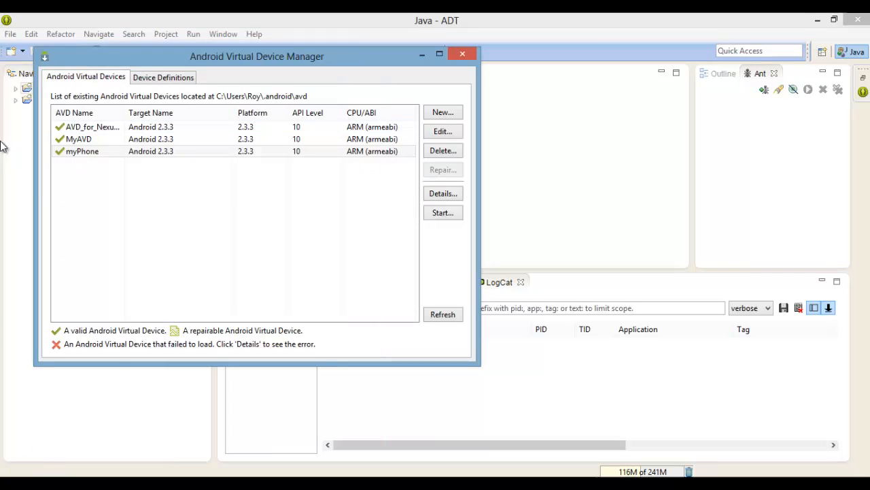
# Step: Start and launch the myPhone emulator, then close the device manager
pyautogui.click(83, 151)
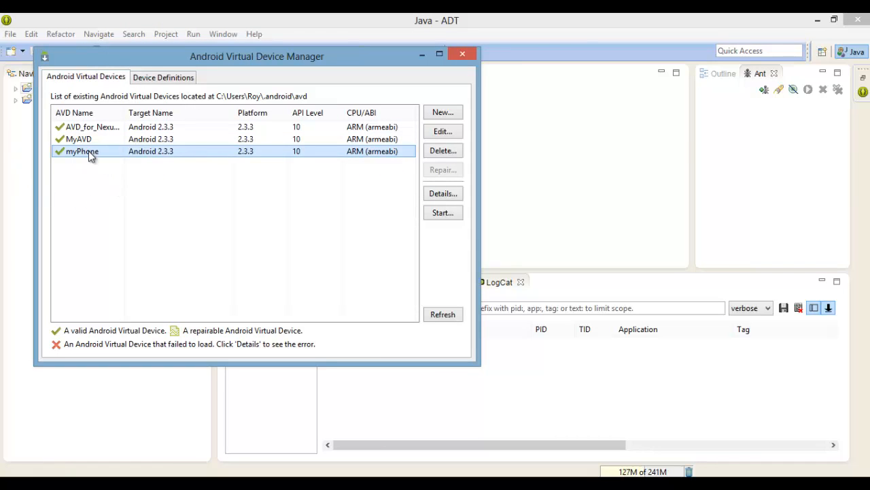
pyautogui.click(443, 212)
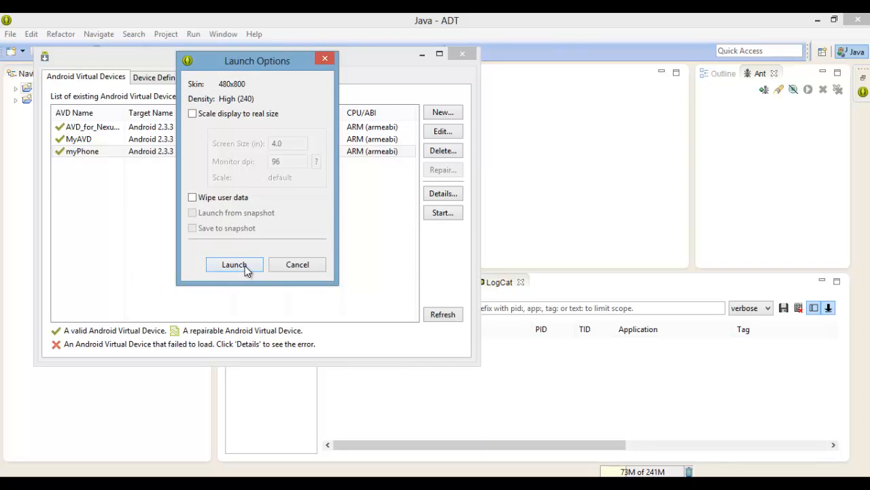
pyautogui.click(234, 265)
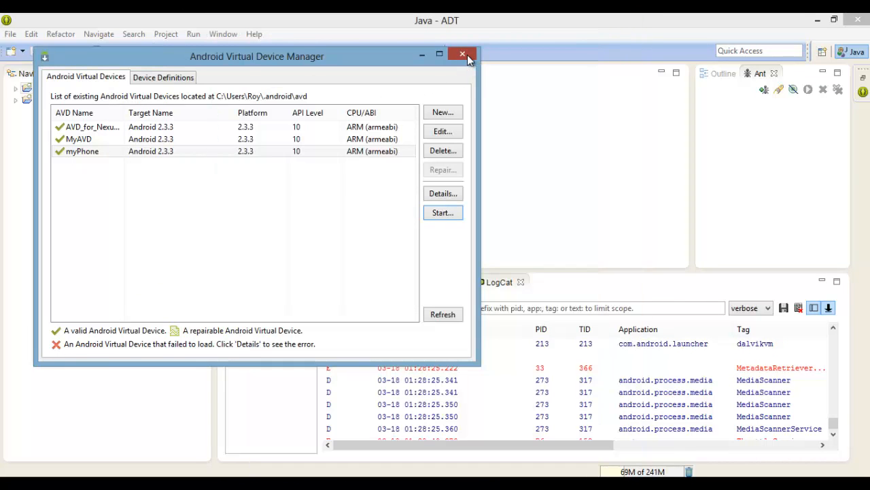
pyautogui.click(463, 54)
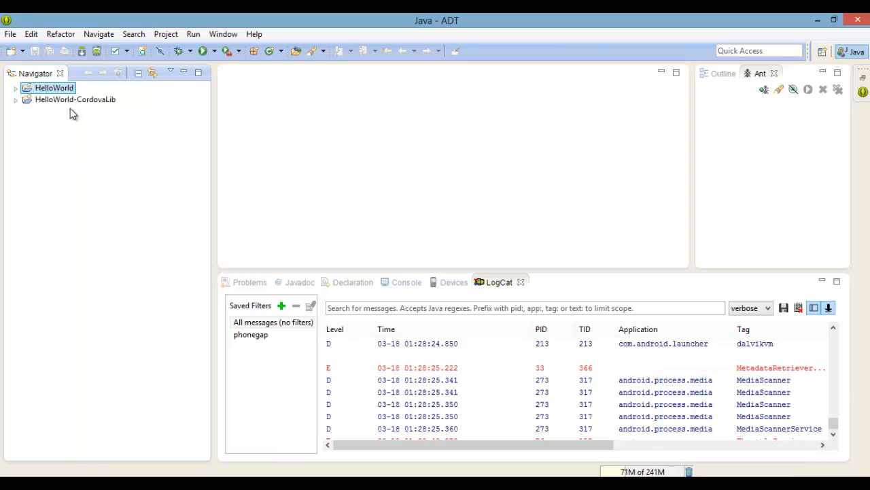
# Step: Run HelloWorld as an Android Application and reposition the myPhone emulator window
pyautogui.rightClick(54, 87)
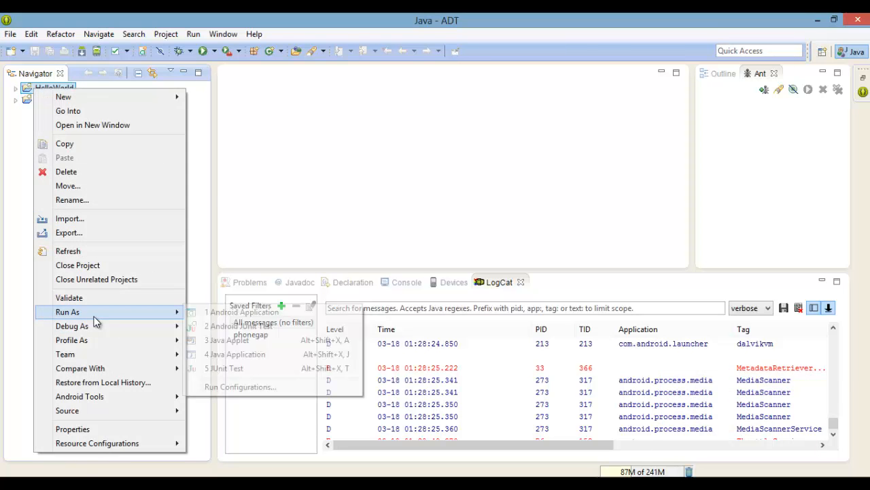
pyautogui.click(247, 311)
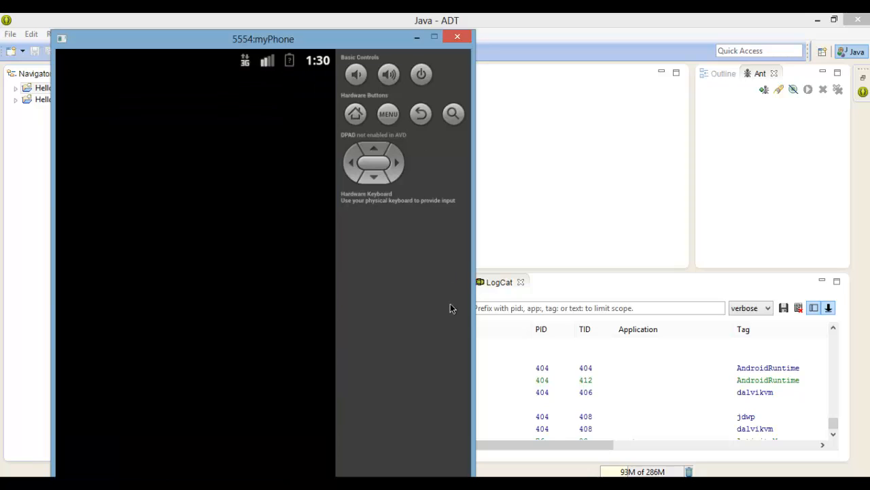
pyautogui.moveTo(306, 268)
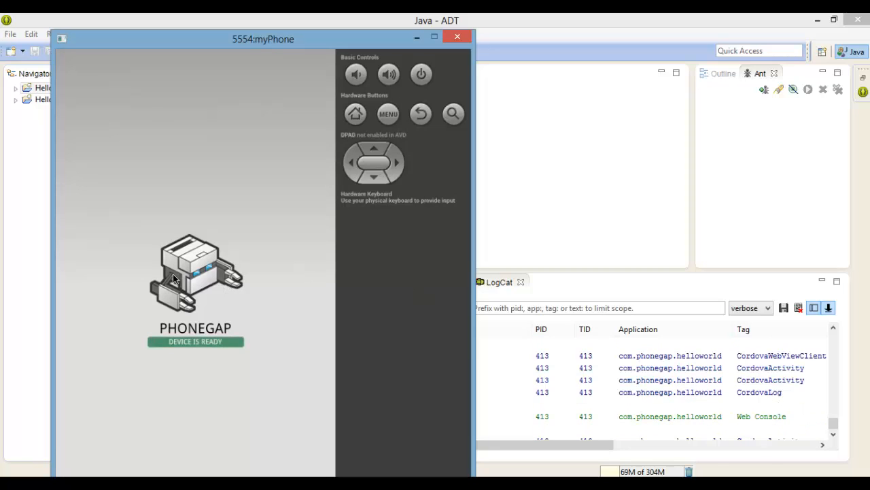
pyautogui.moveTo(264, 39); pyautogui.dragTo(551, 43)
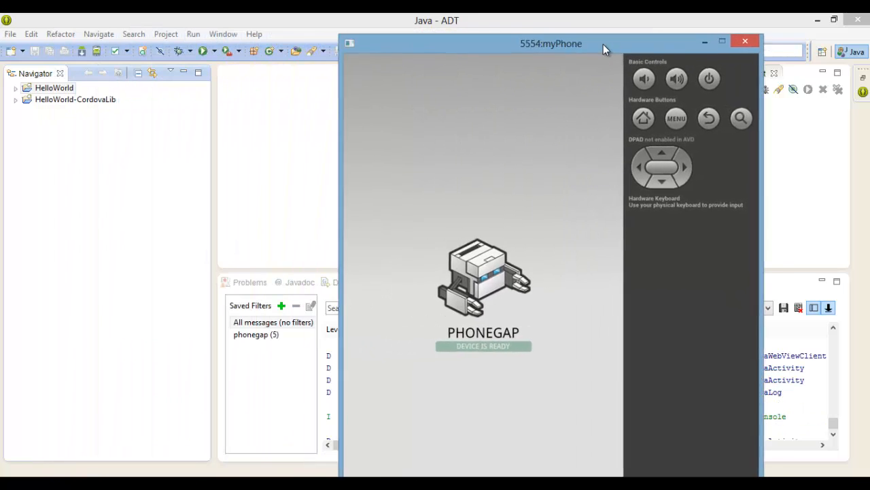
pyautogui.moveTo(551, 44); pyautogui.dragTo(392, 39)
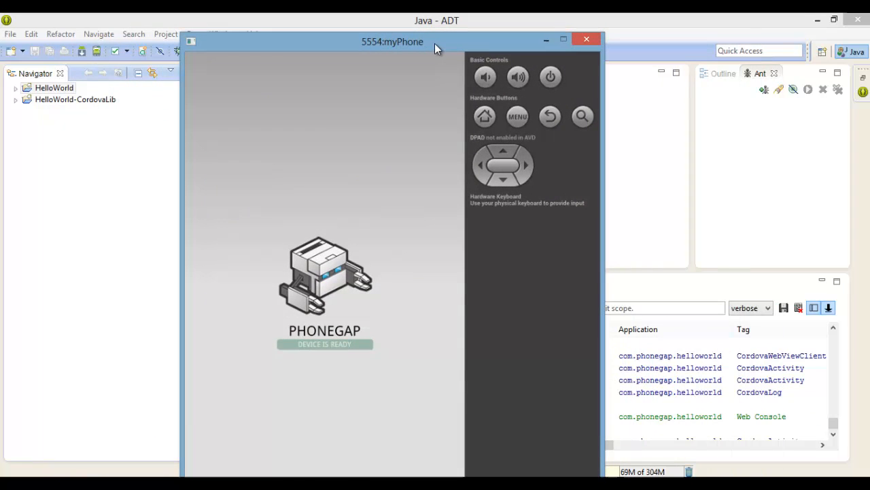